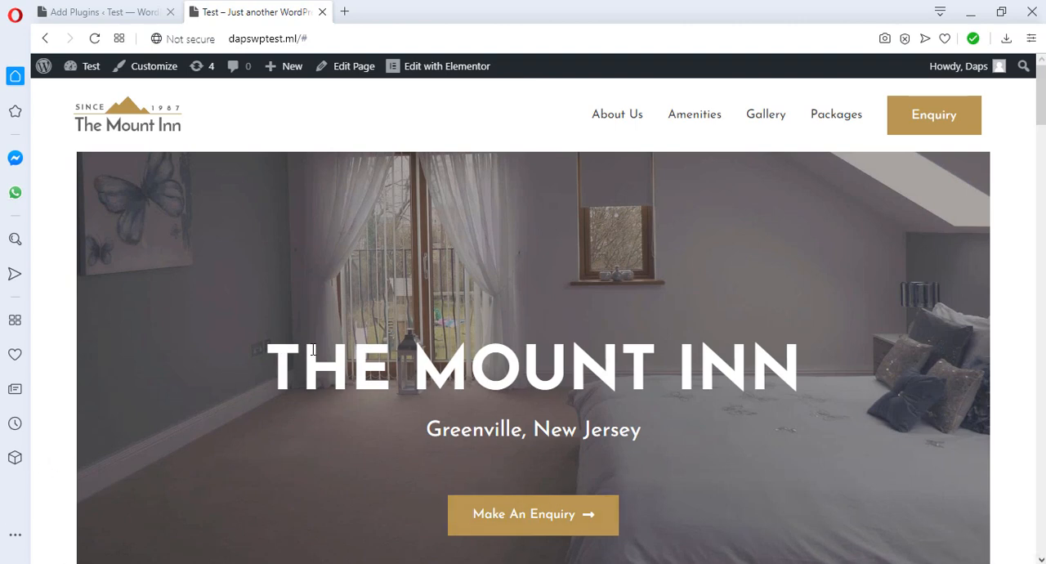
# - Search the plugin directory for 'post grid element' from Plugins > Add New
pyautogui.scroll(-3)
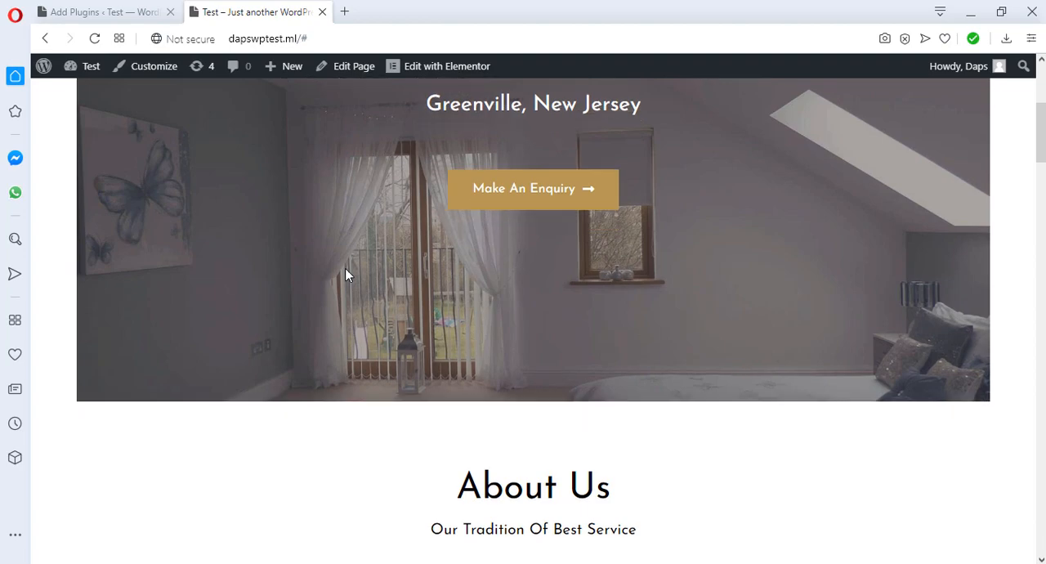
pyautogui.scroll(-3)
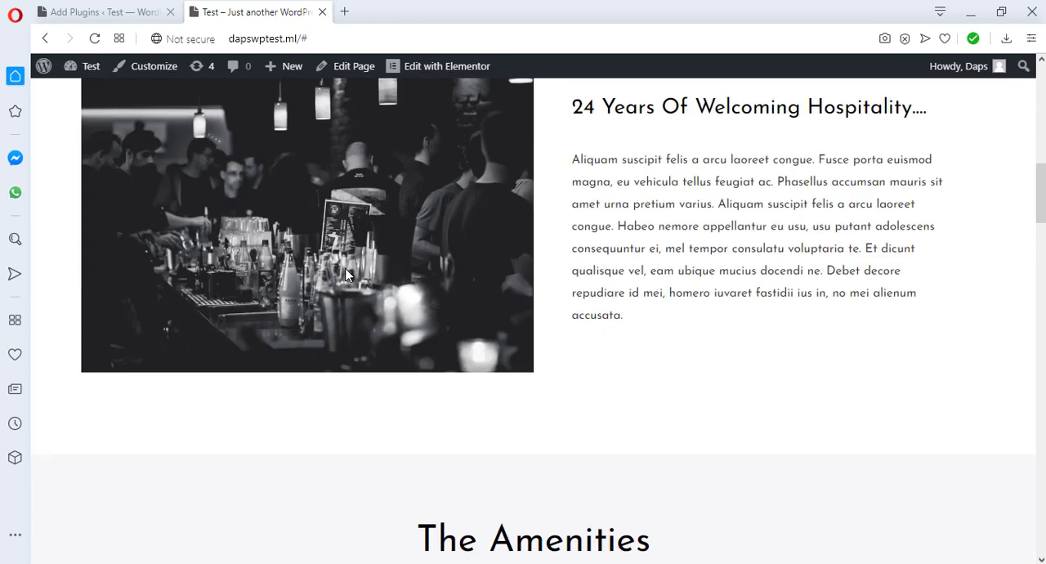
pyautogui.scroll(-3)
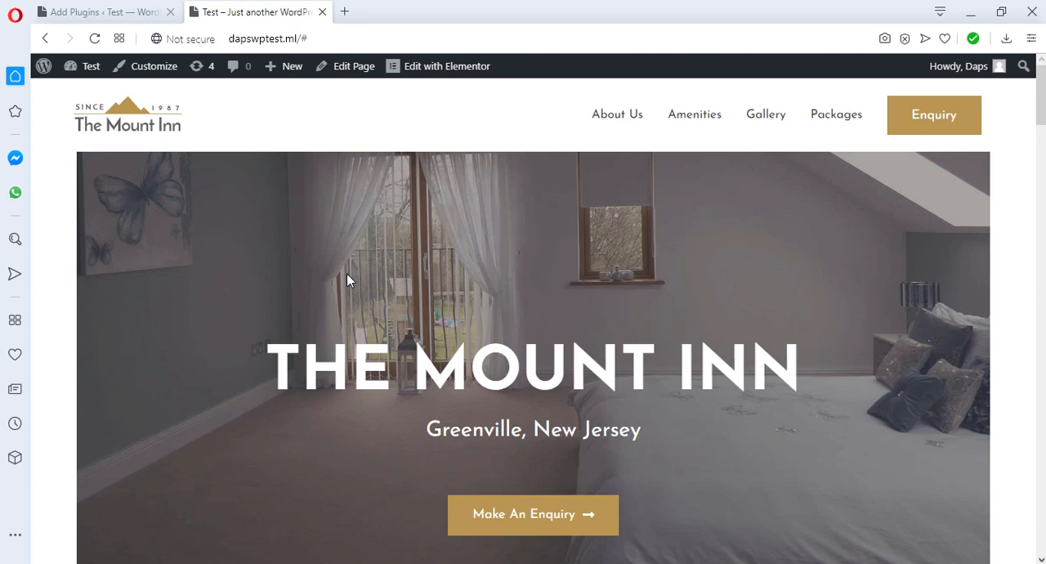
pyautogui.moveTo(343, 268)
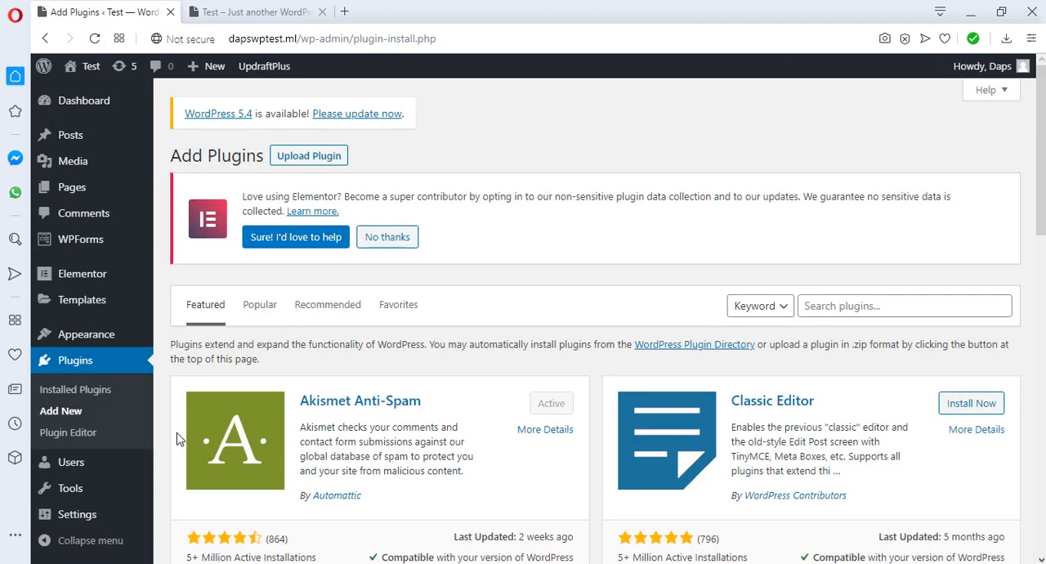
pyautogui.click(904, 305)
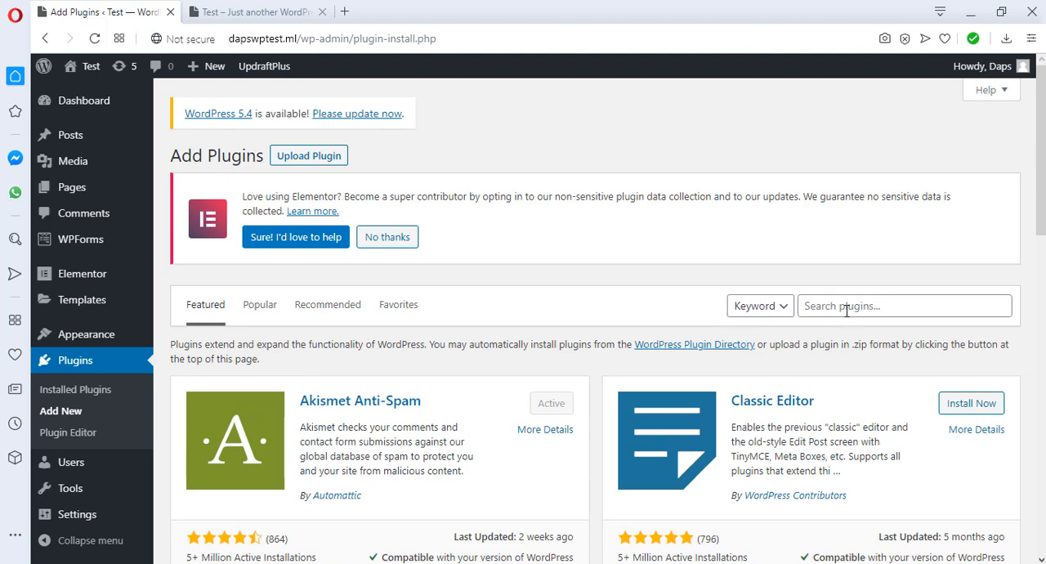
pyautogui.click(899, 306)
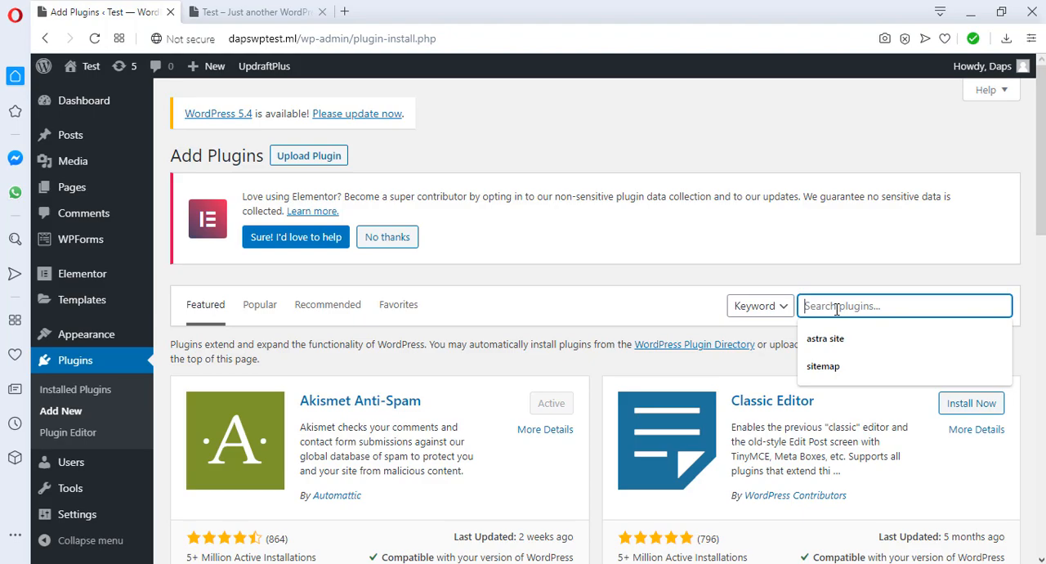
pyautogui.write('post grid element')
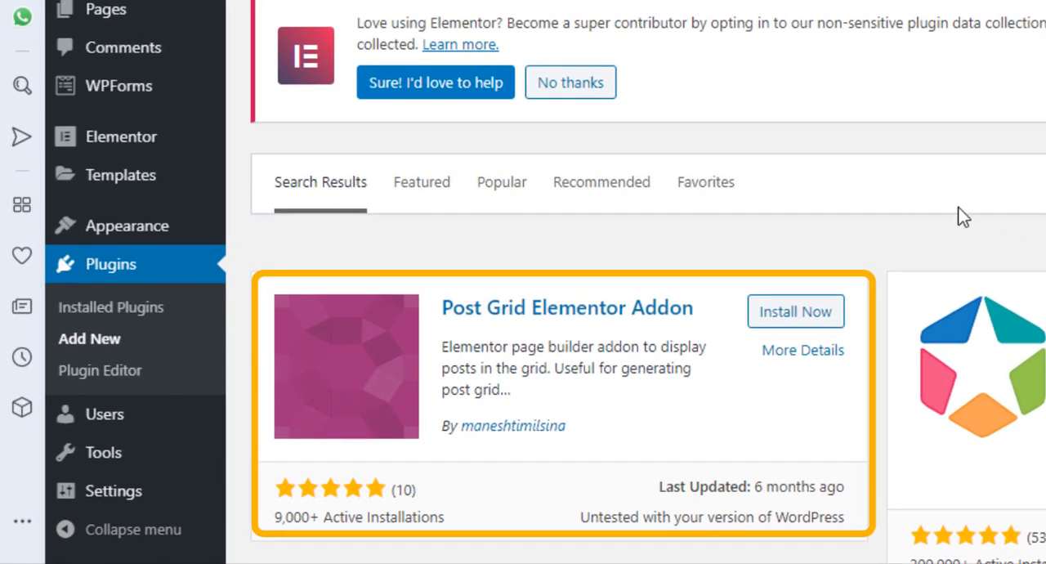
# - Install and activate the Post Grid Elementor Addon plugin
pyautogui.scroll(-3)
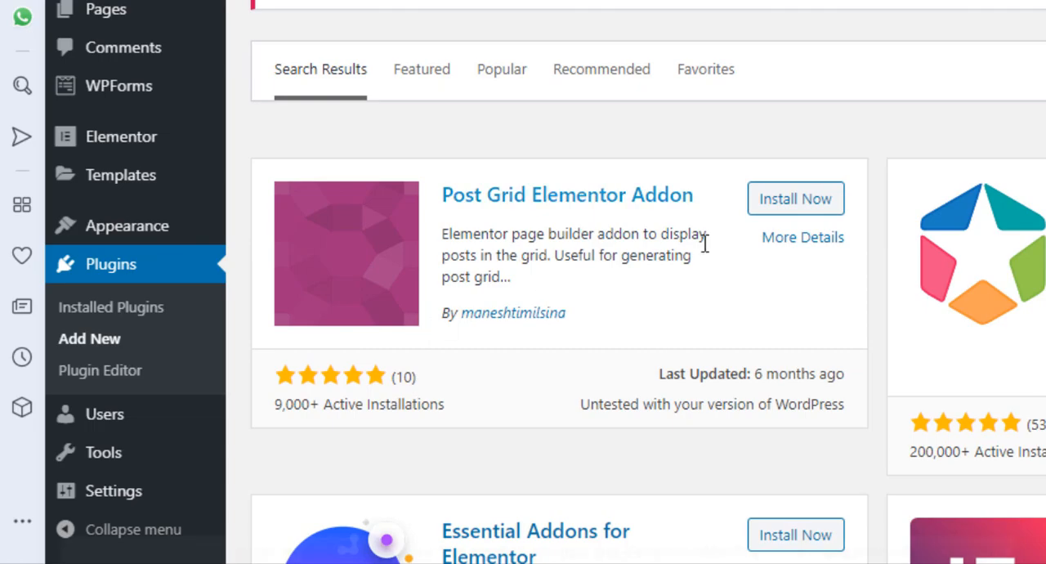
pyautogui.scroll(-3)
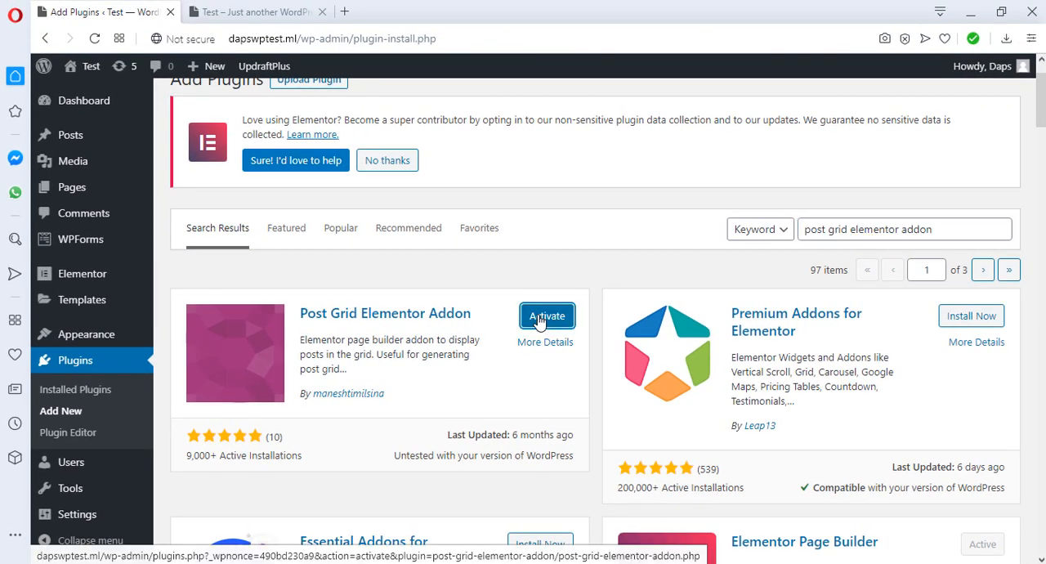
pyautogui.click(546, 316)
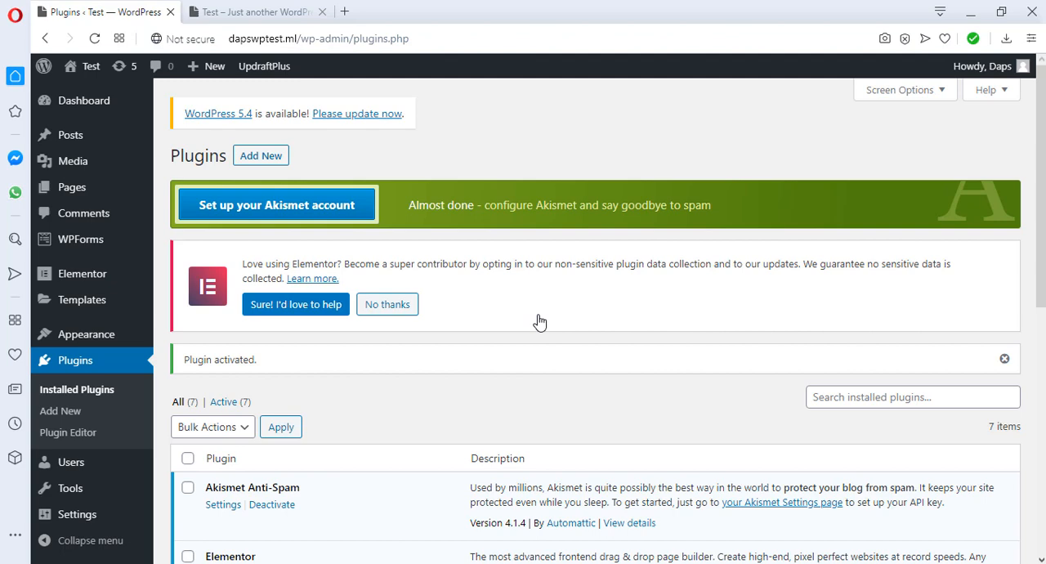
pyautogui.moveTo(540, 318)
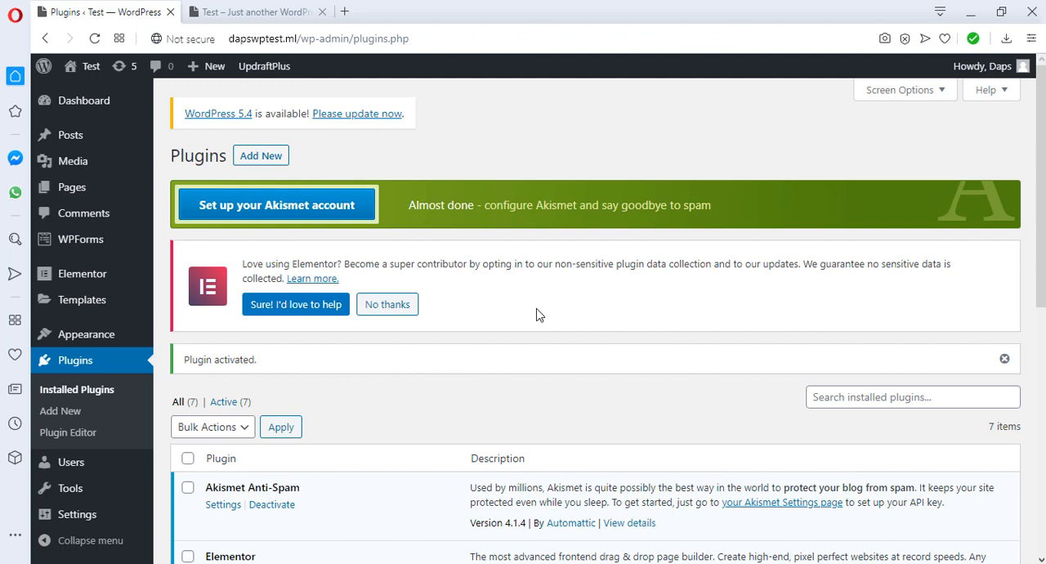
pyautogui.moveTo(72, 186)
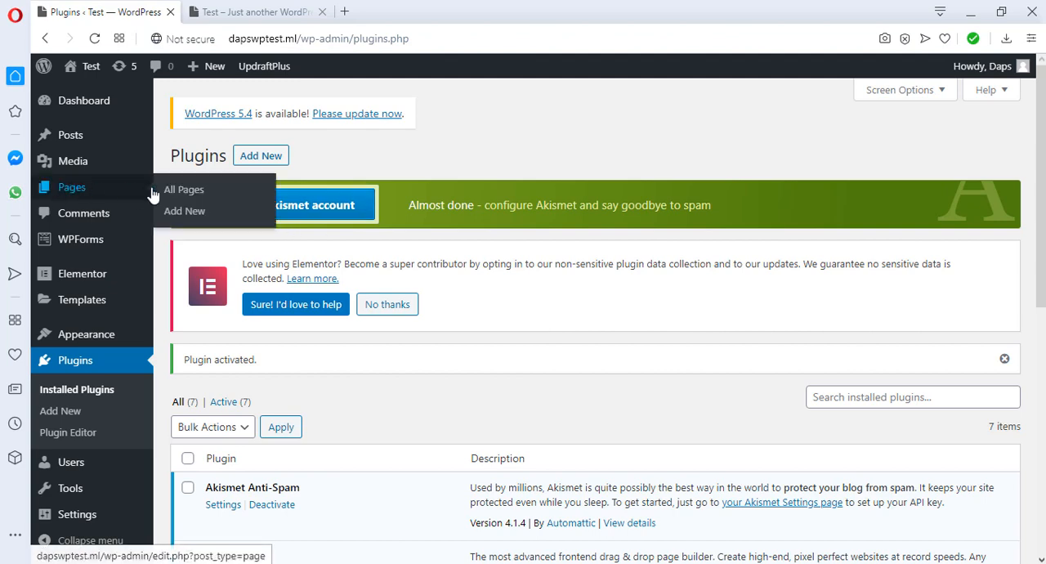
# - Create a new page titled 'Blog Grid' with the Astra sidebar set to No Sidebar
pyautogui.click(184, 211)
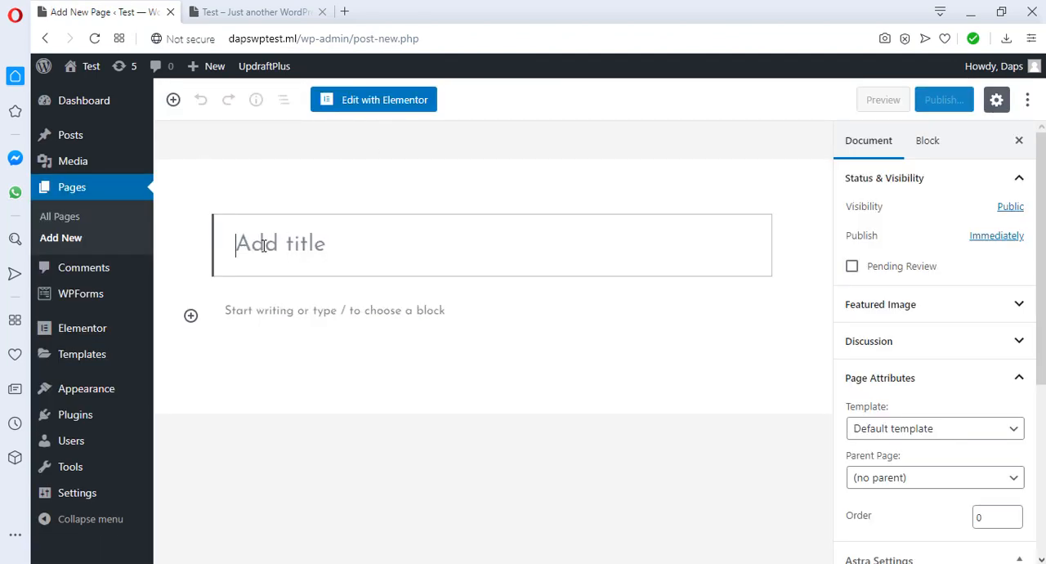
pyautogui.write('Blog Grid')
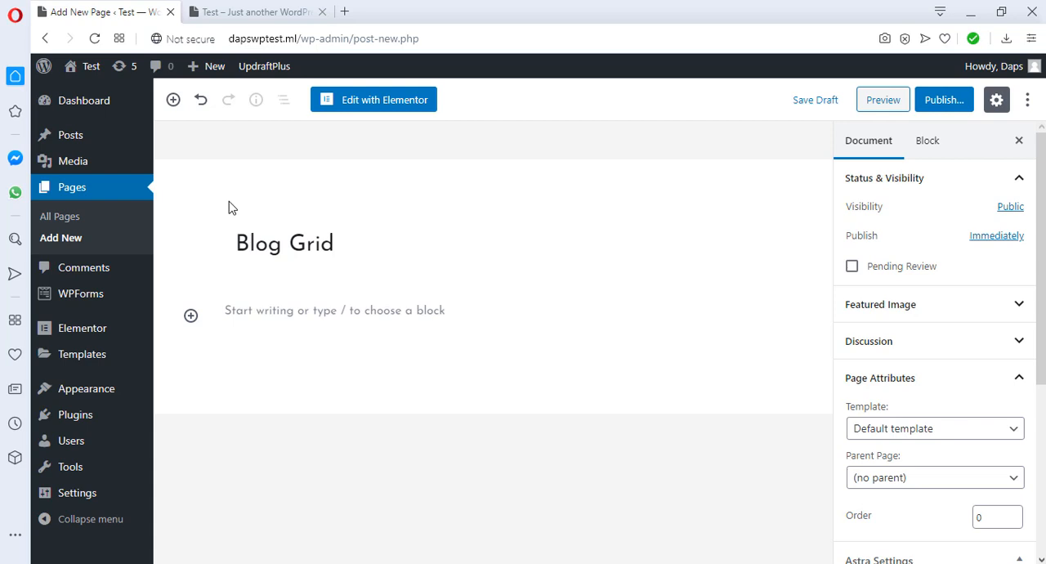
pyautogui.moveTo(249, 219)
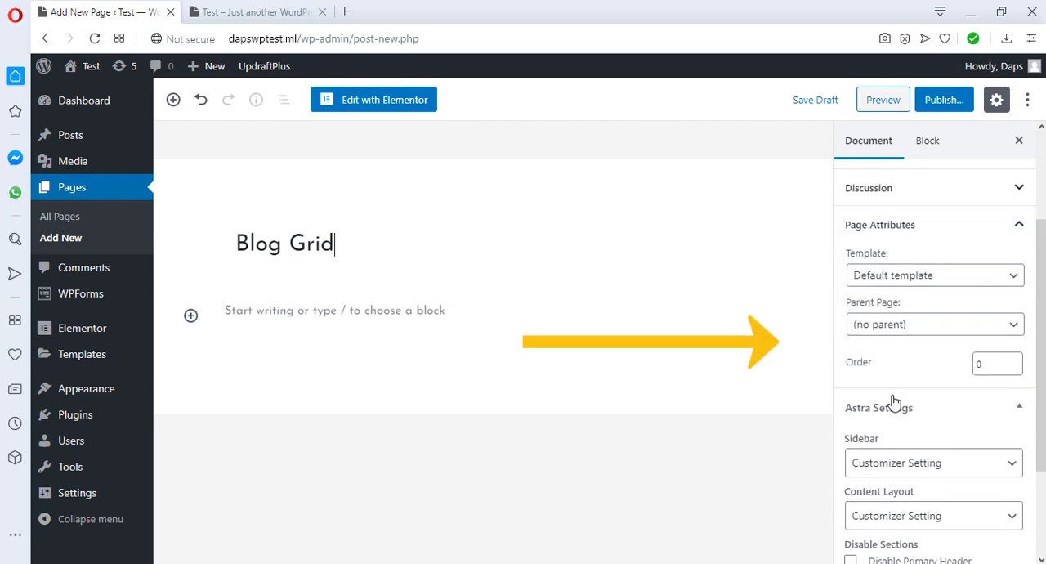
pyautogui.click(931, 317)
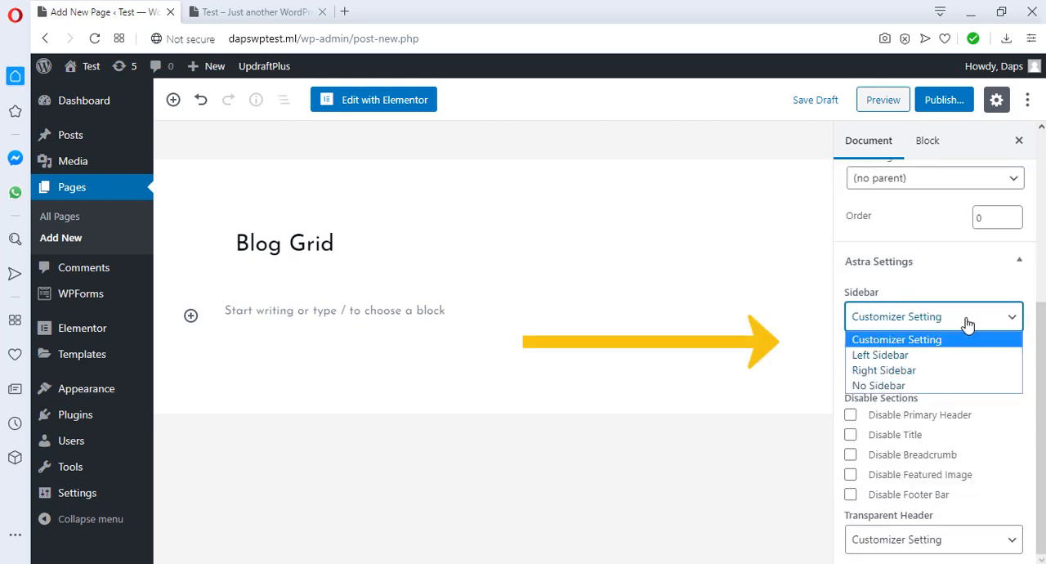
pyautogui.click(878, 384)
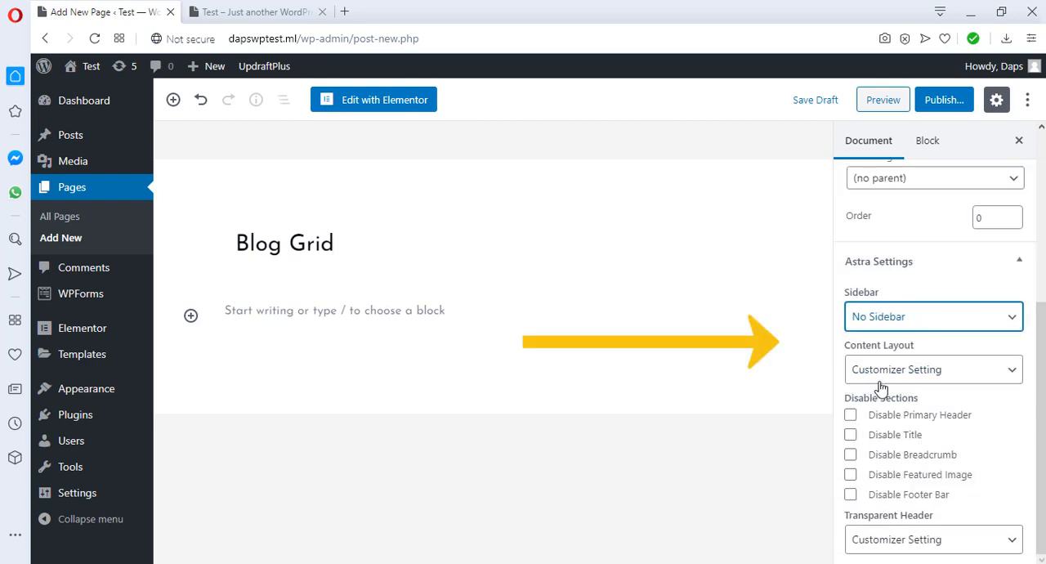
pyautogui.click(932, 370)
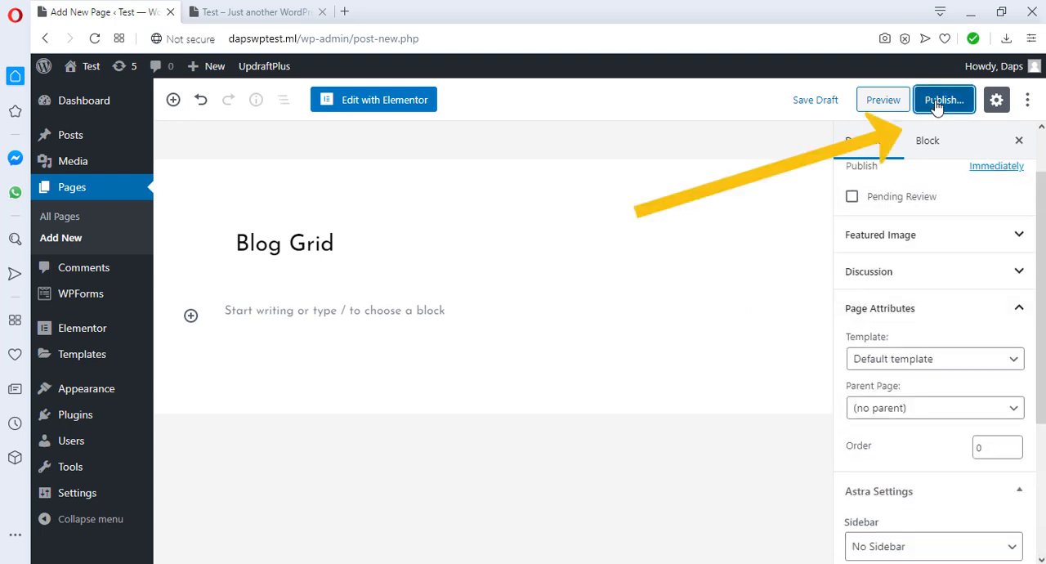
# - Publish the Blog Grid page and open it for editing in Elementor
pyautogui.click(945, 98)
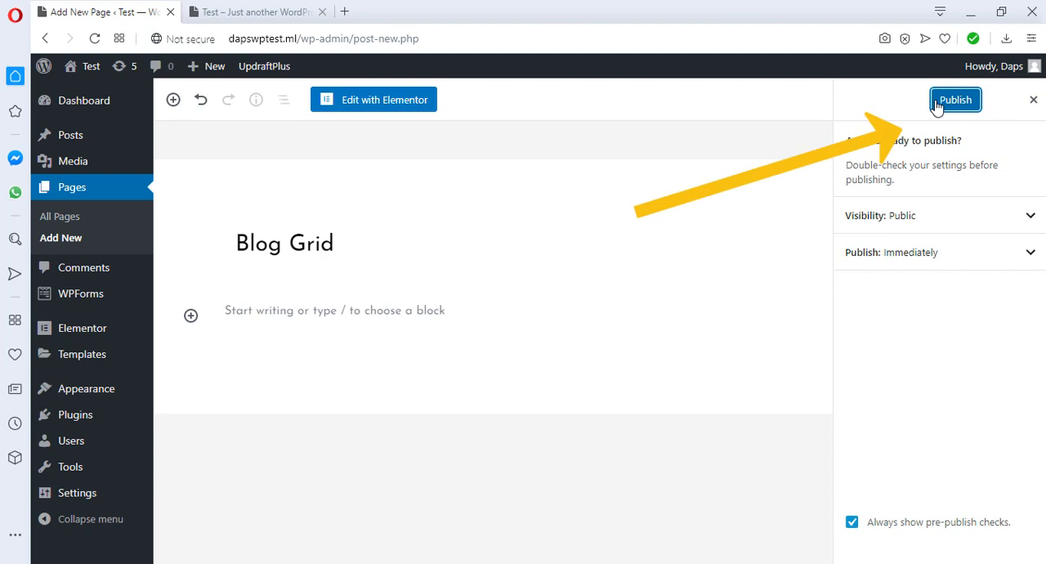
pyautogui.click(955, 98)
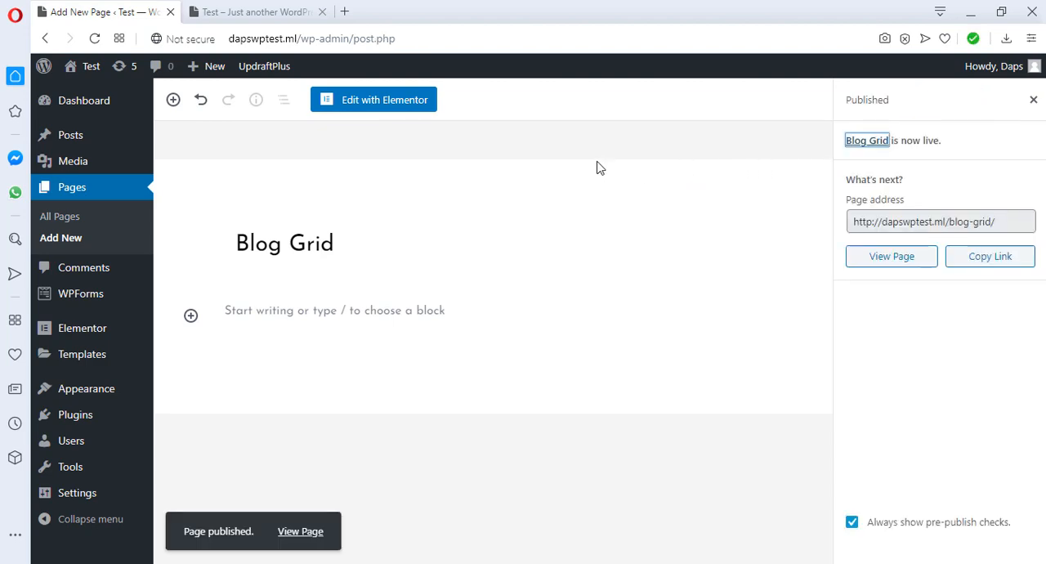
pyautogui.click(373, 98)
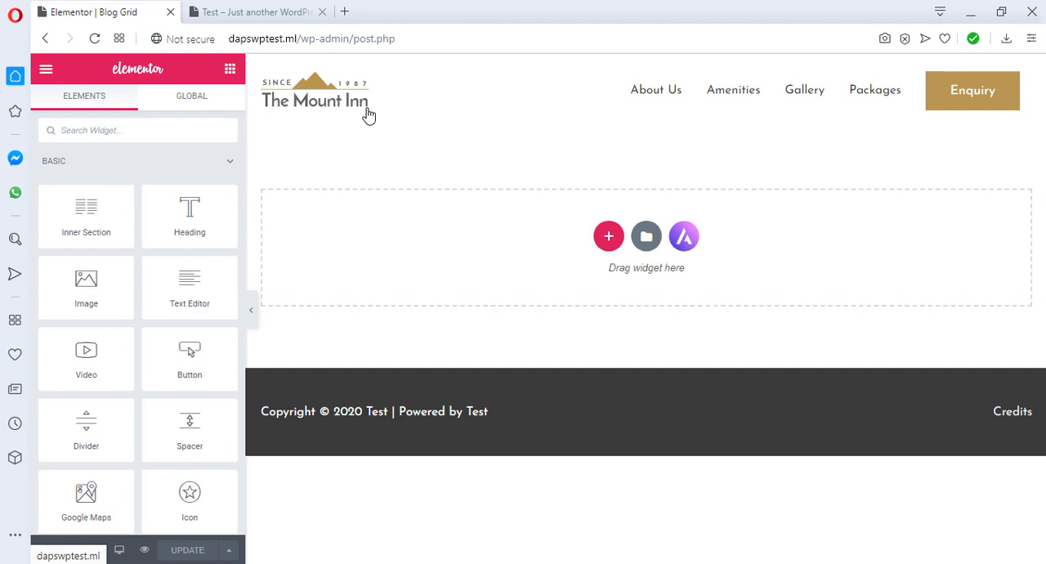
# - Add a single-column section with a centered heading reading 'My Blog'
pyautogui.click(138, 131)
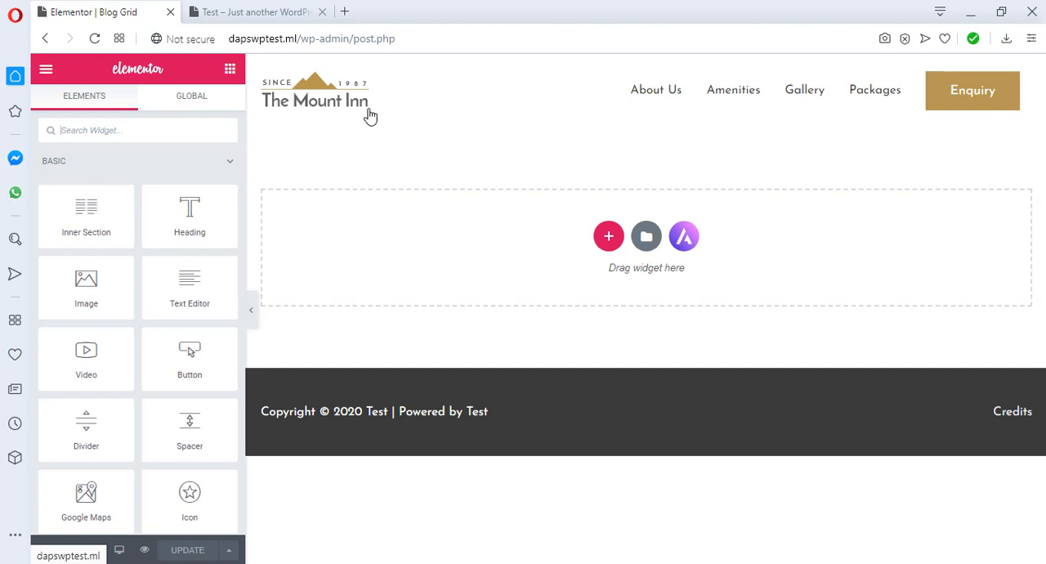
pyautogui.moveTo(608, 235)
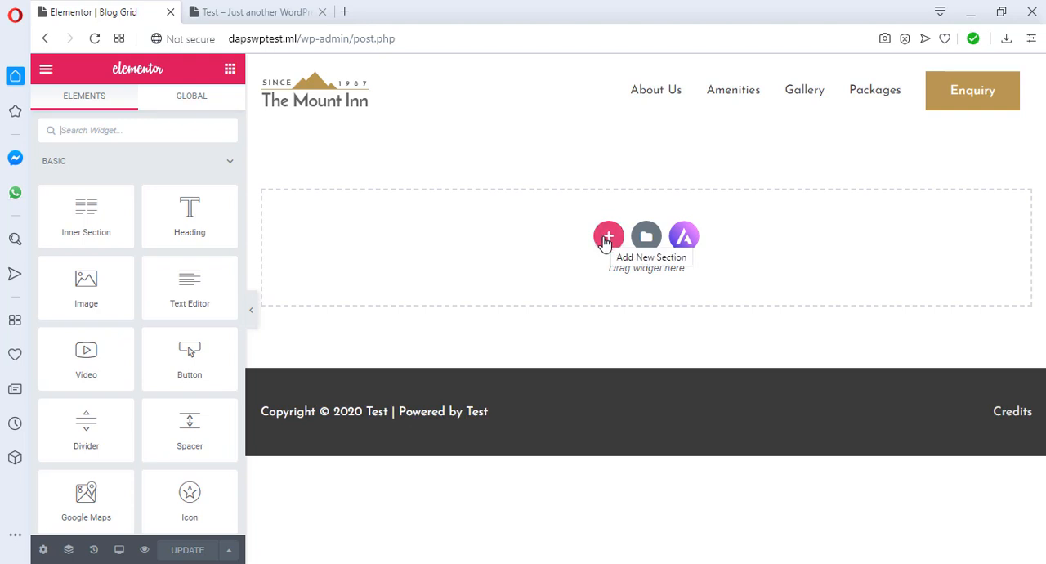
pyautogui.click(608, 235)
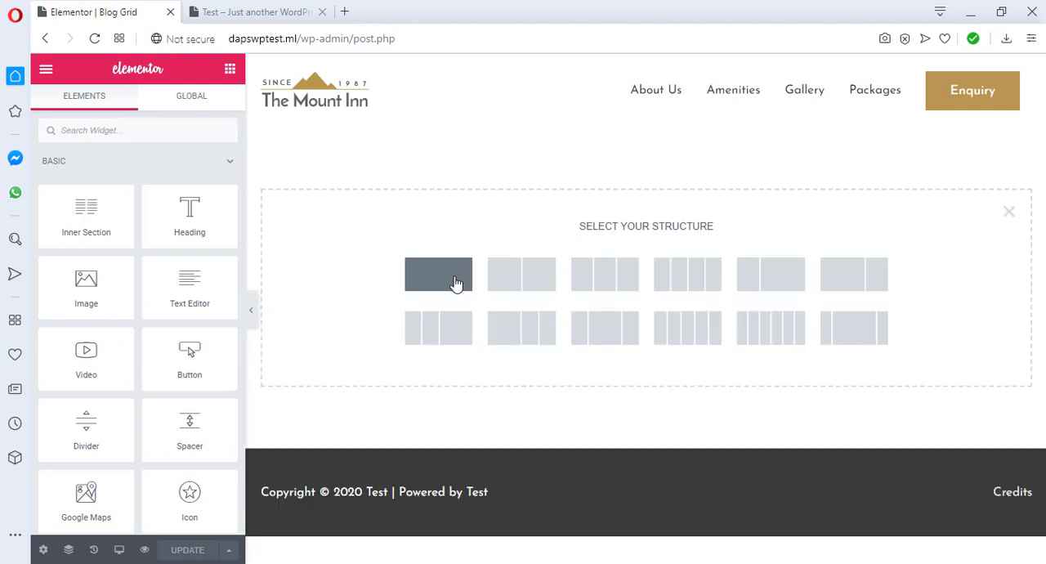
pyautogui.click(438, 274)
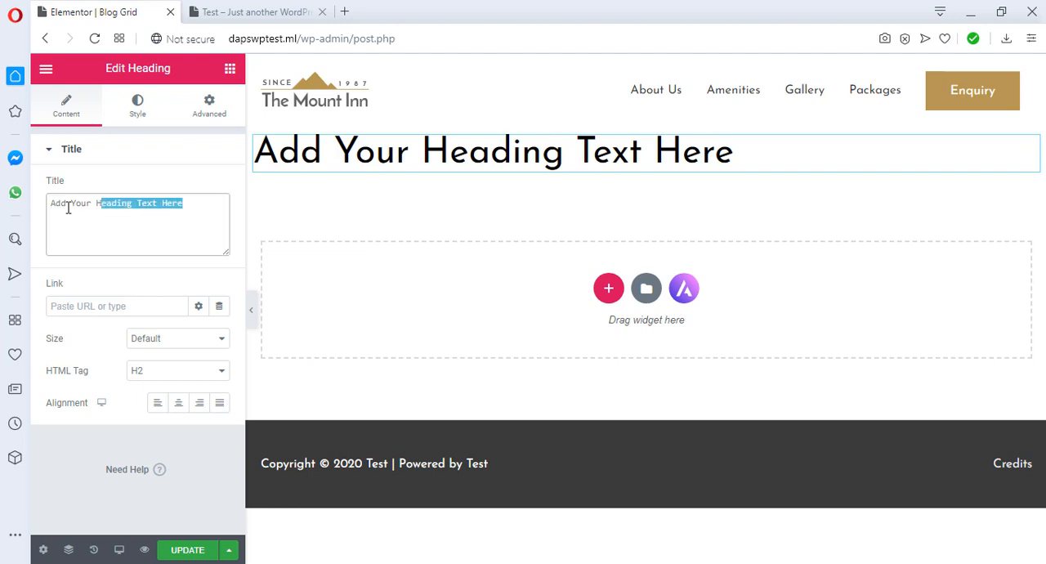
pyautogui.tripleClick(137, 202)
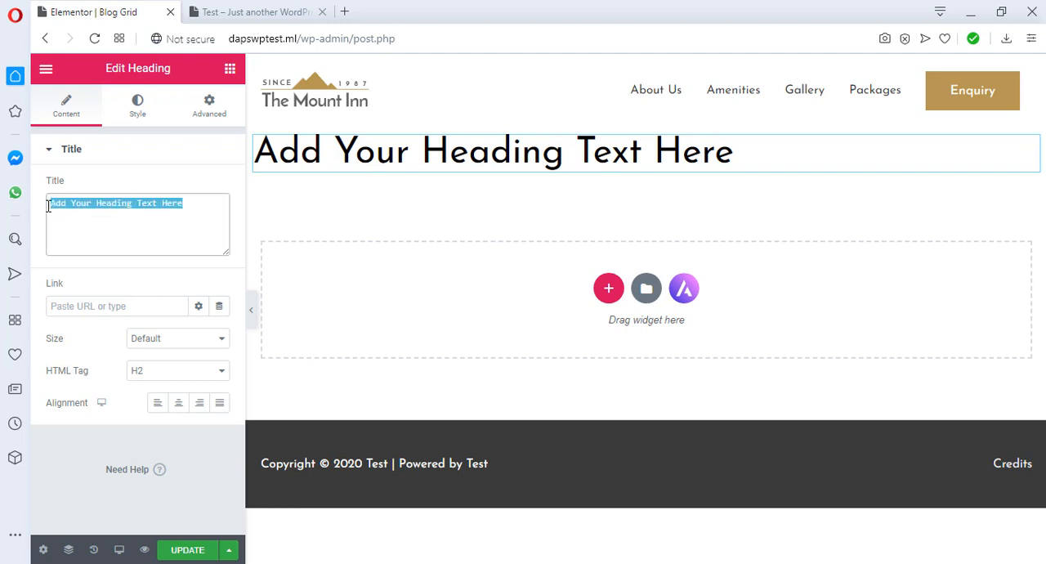
pyautogui.write('My Blog')
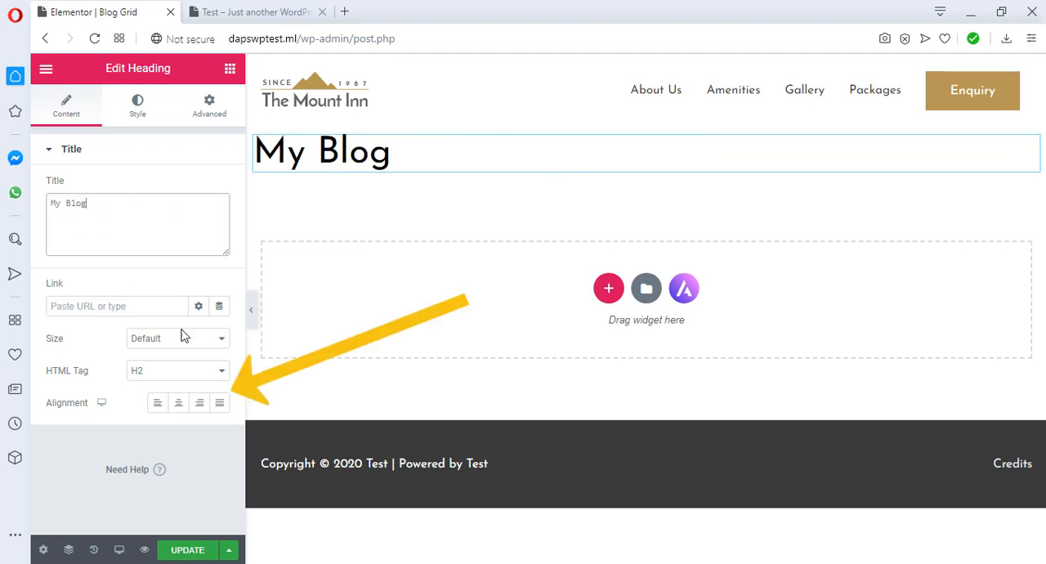
pyautogui.click(178, 402)
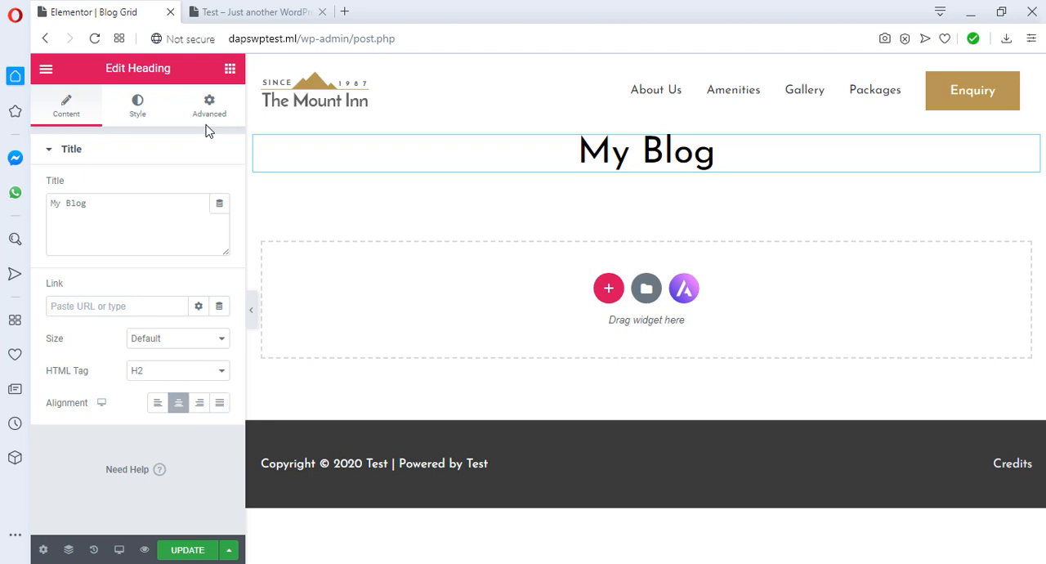
# - Give the heading a top margin of 50 and start a new section below it
pyautogui.click(210, 105)
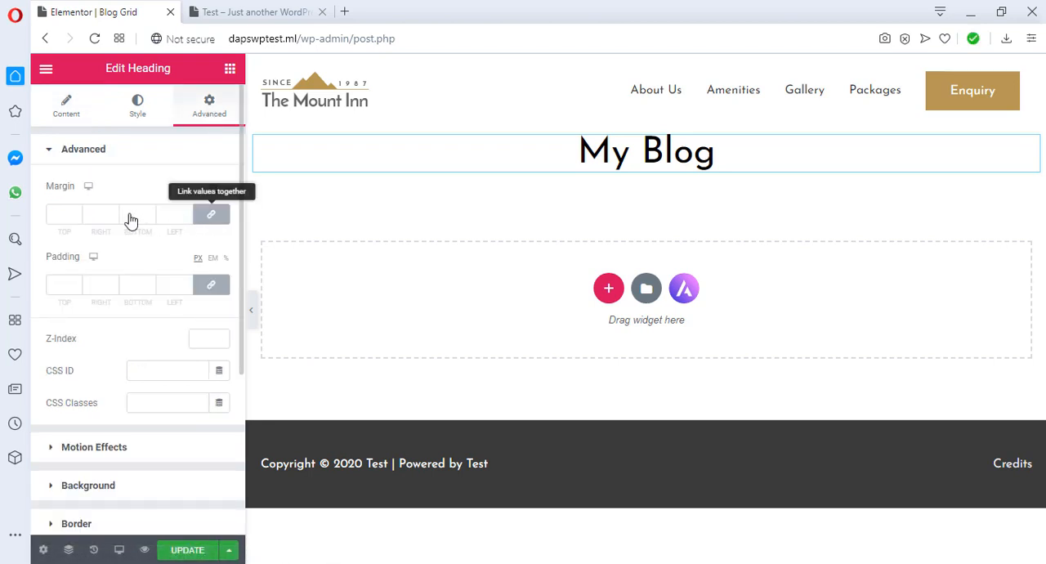
pyautogui.write('50')
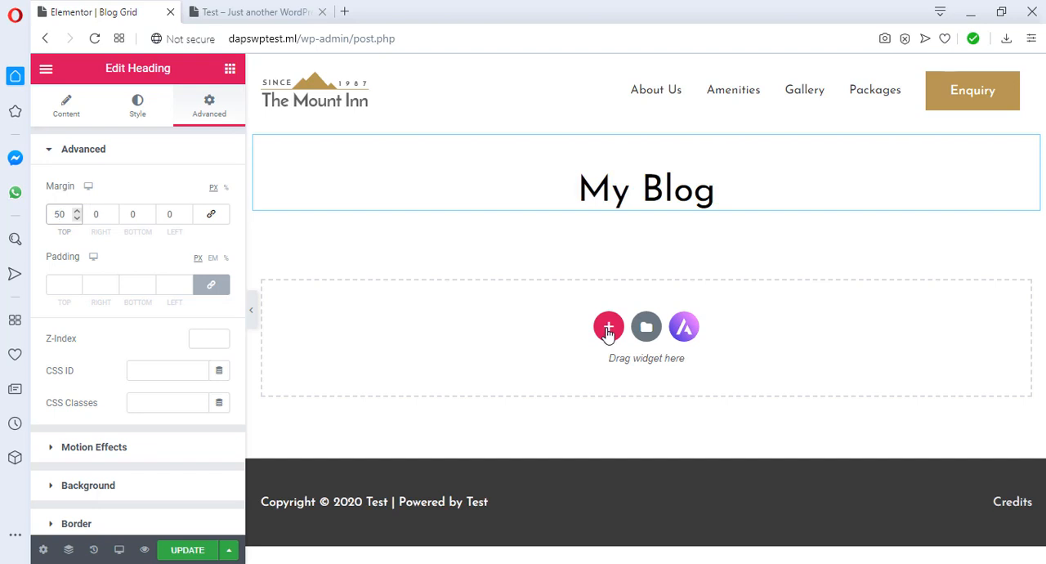
pyautogui.click(608, 327)
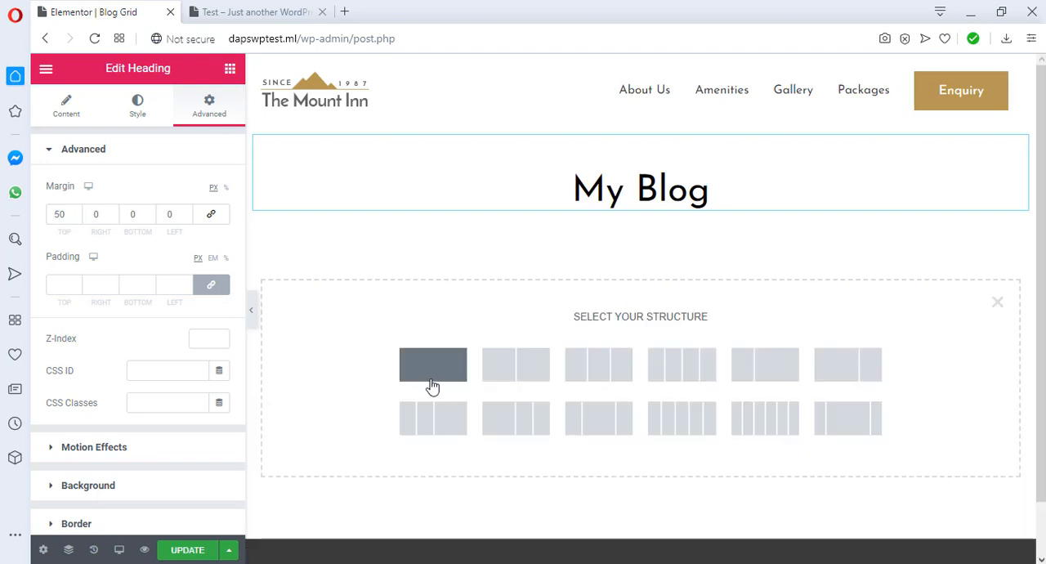
# - Make the new section single-column and scroll the widget panel down to Post Grid under WPCAP Elements
pyautogui.click(431, 364)
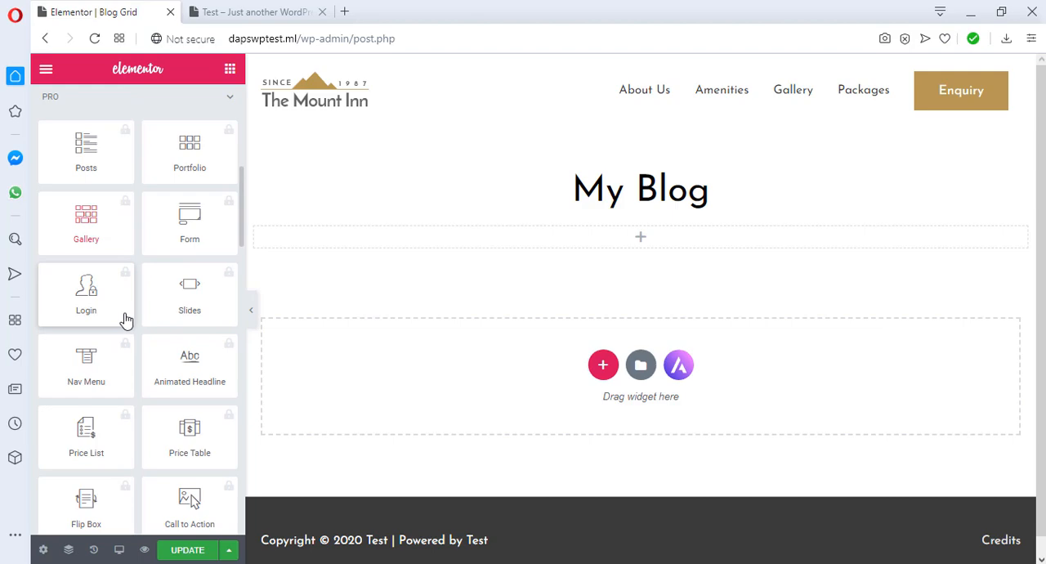
pyautogui.scroll(-3)
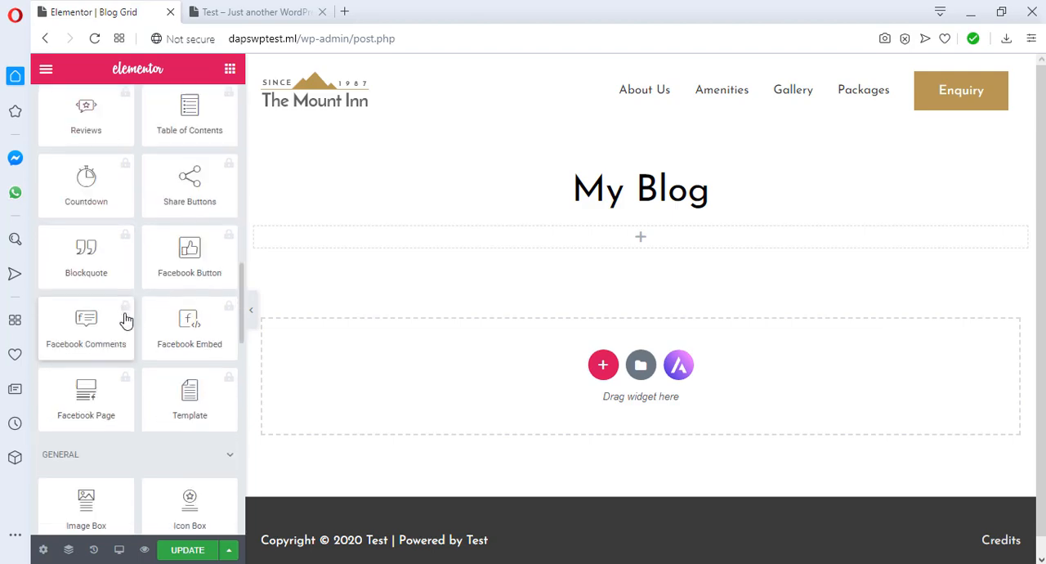
pyautogui.scroll(-3)
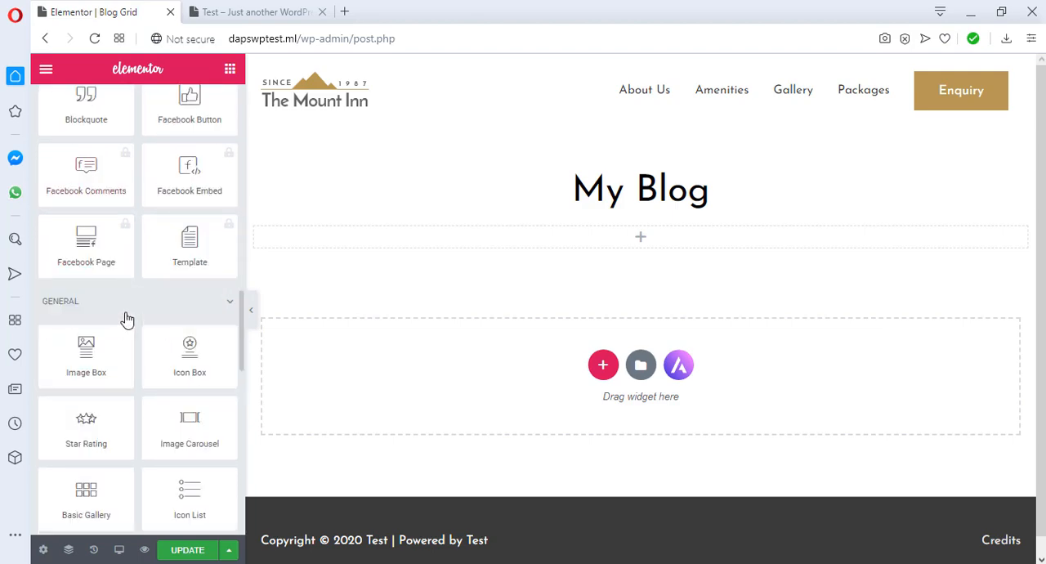
pyautogui.scroll(-3)
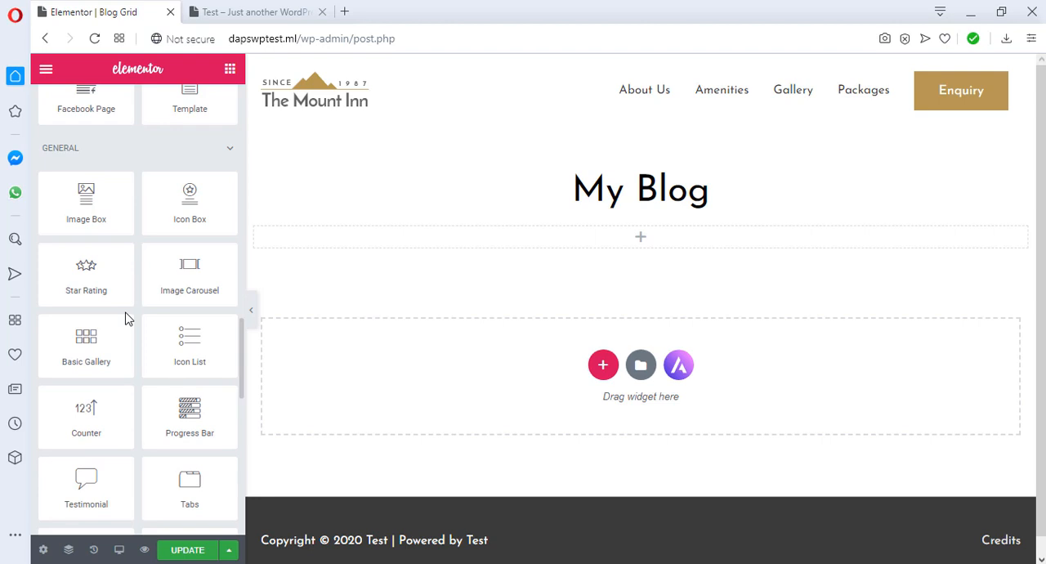
pyautogui.scroll(-3)
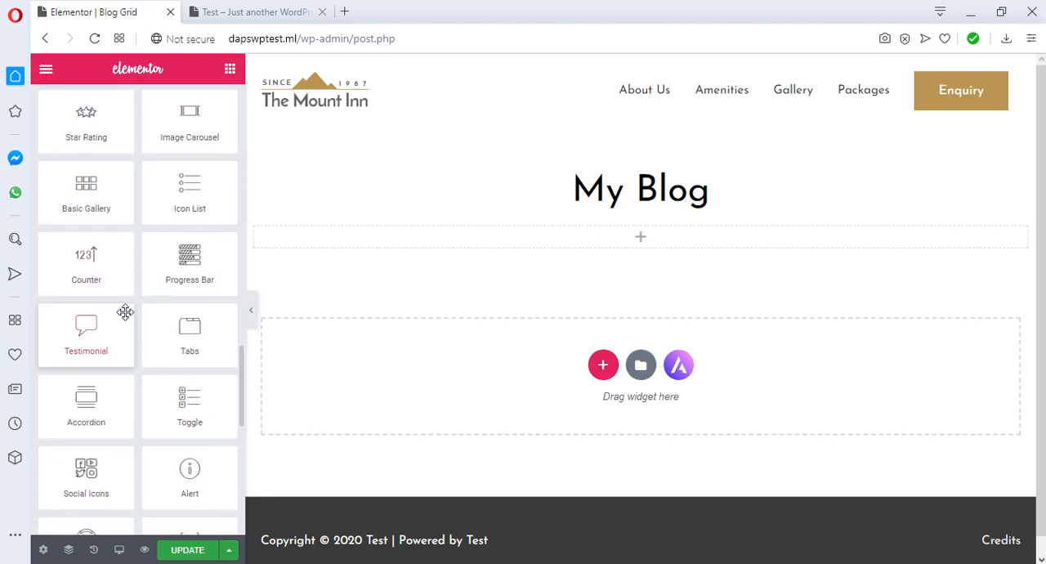
pyautogui.scroll(-3)
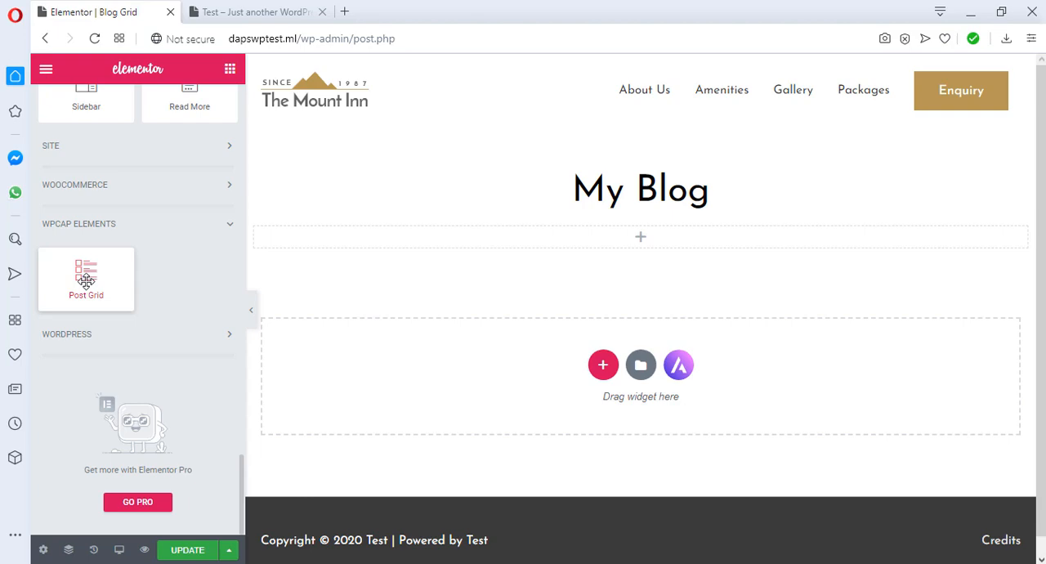
pyautogui.scroll(-3)
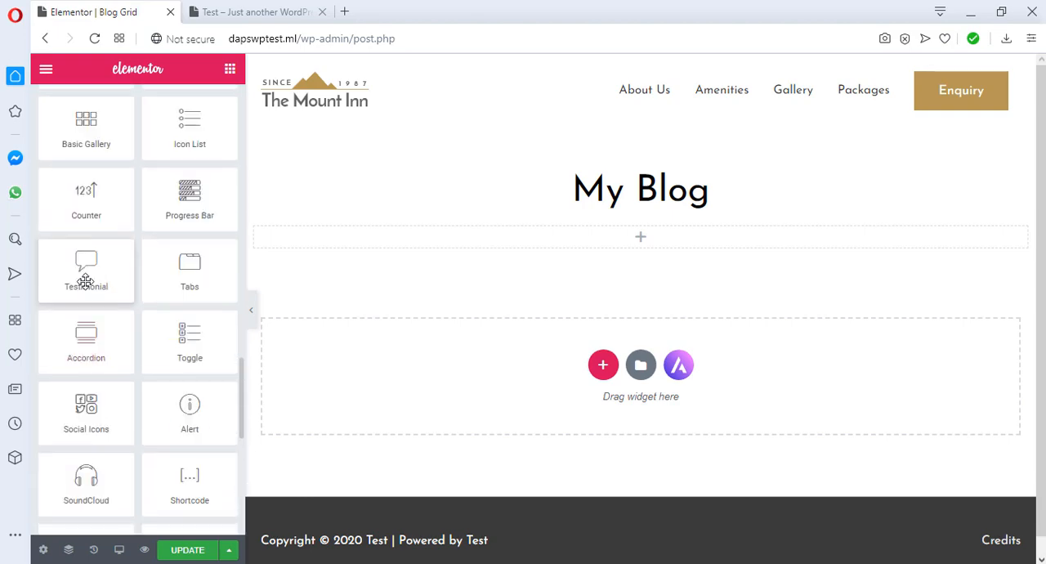
pyautogui.scroll(-3)
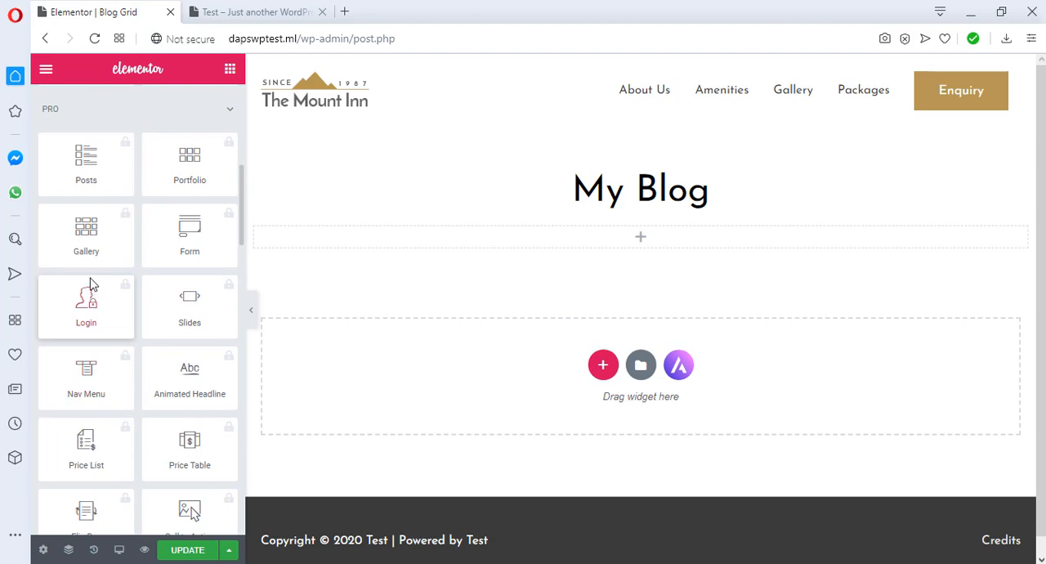
pyautogui.scroll(-3)
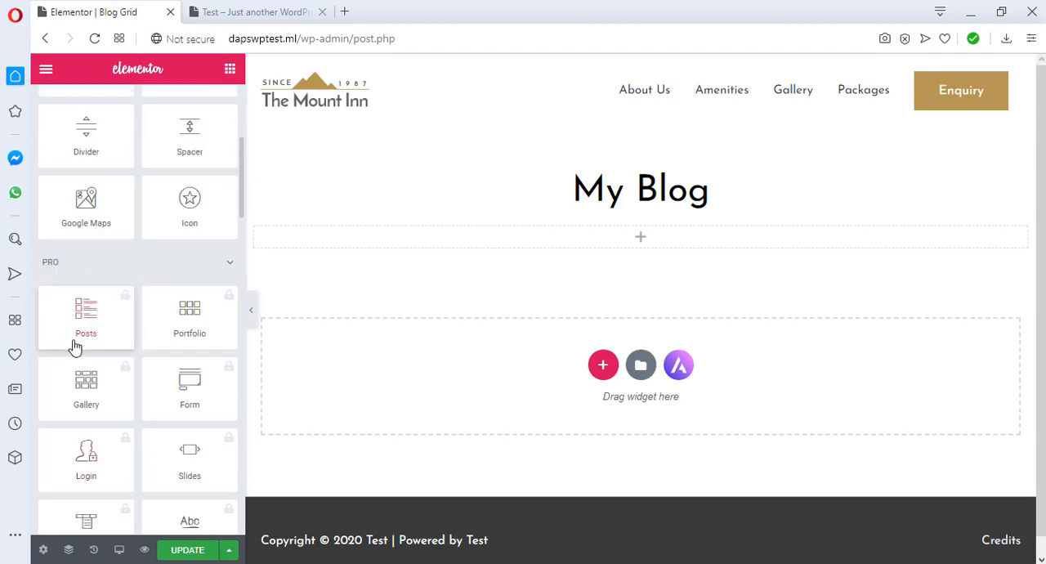
pyautogui.scroll(-3)
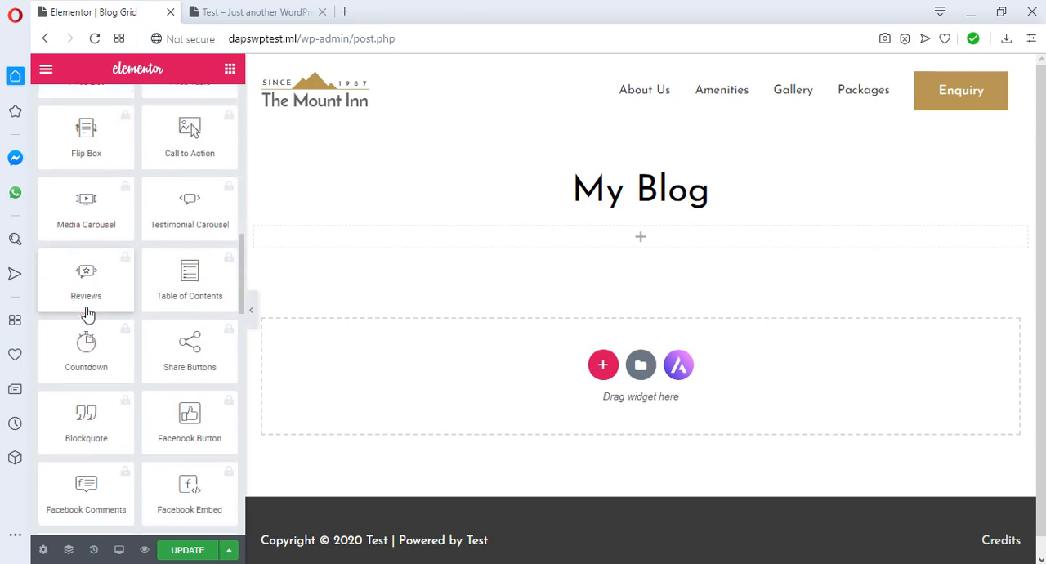
pyautogui.scroll(-3)
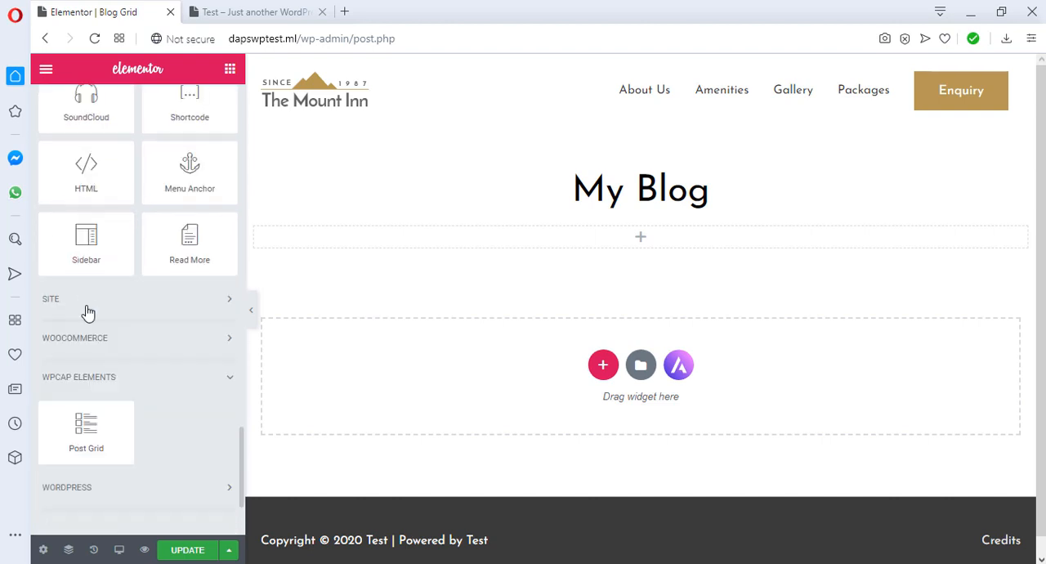
pyautogui.scroll(-3)
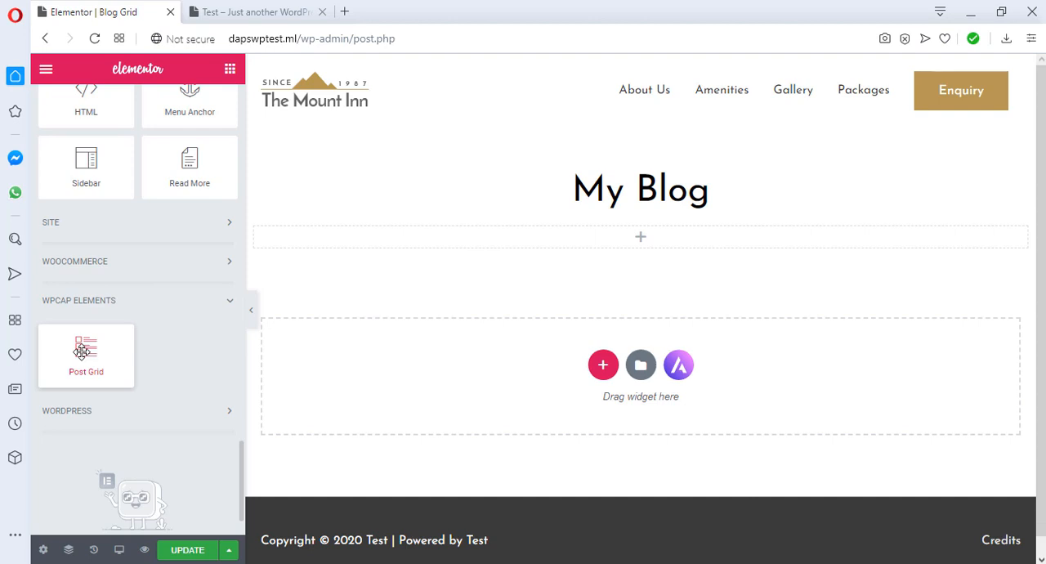
pyautogui.moveTo(85, 351)
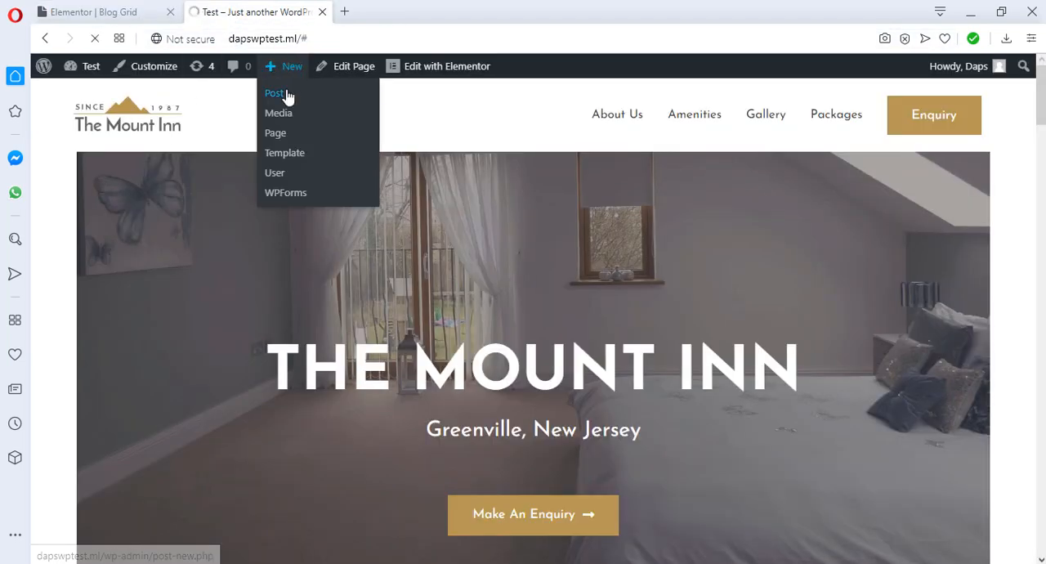
# - Create the Test 1 post with a featured image and save it
pyautogui.click(275, 92)
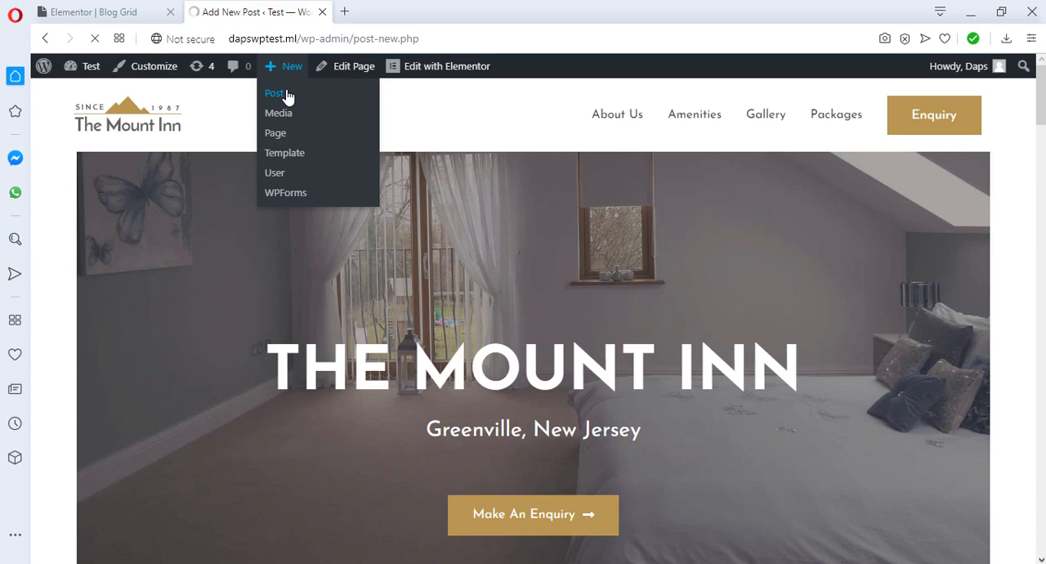
pyautogui.click(274, 92)
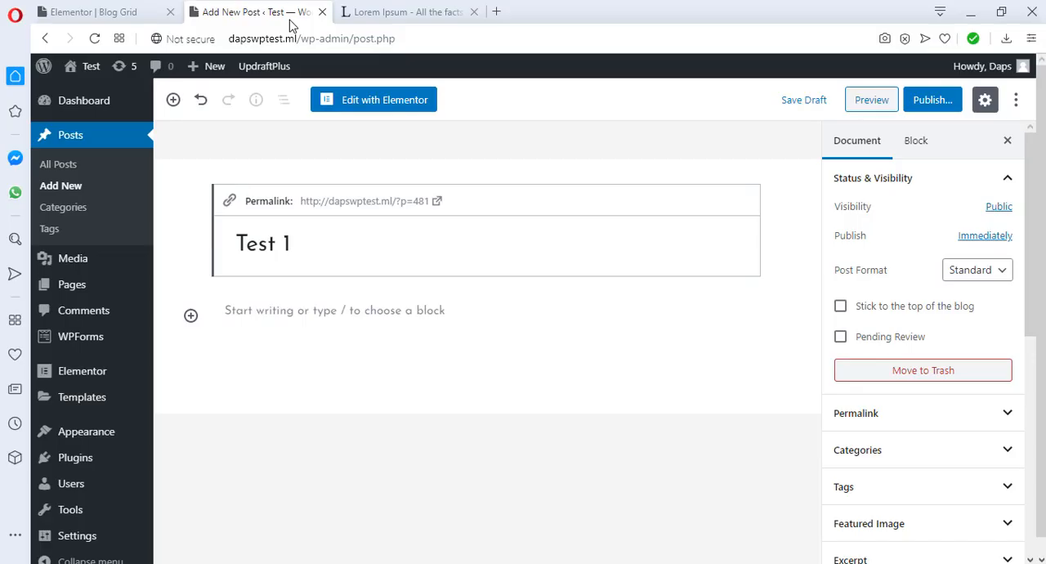
pyautogui.click(261, 243)
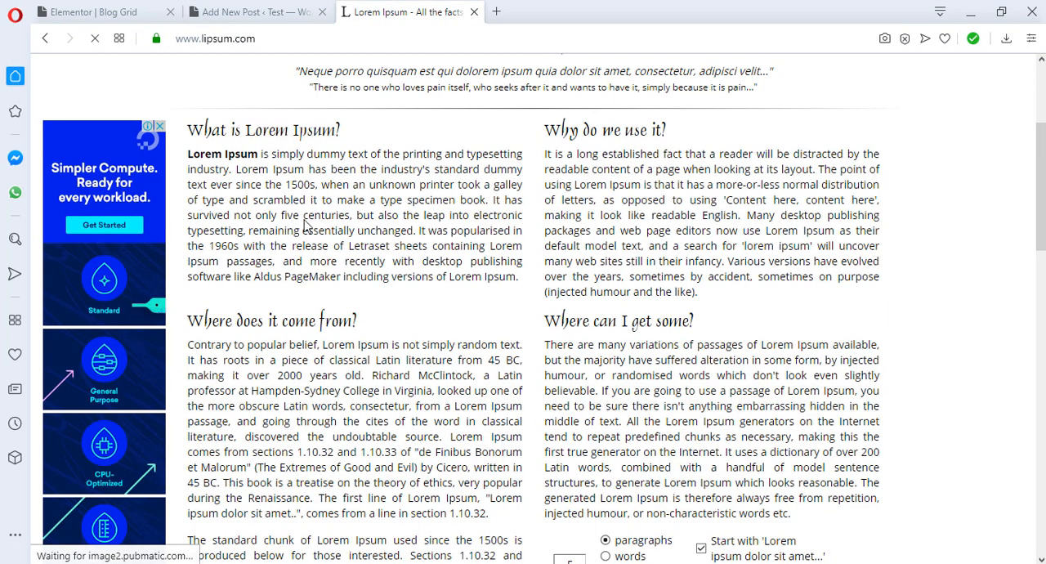
pyautogui.click(253, 12)
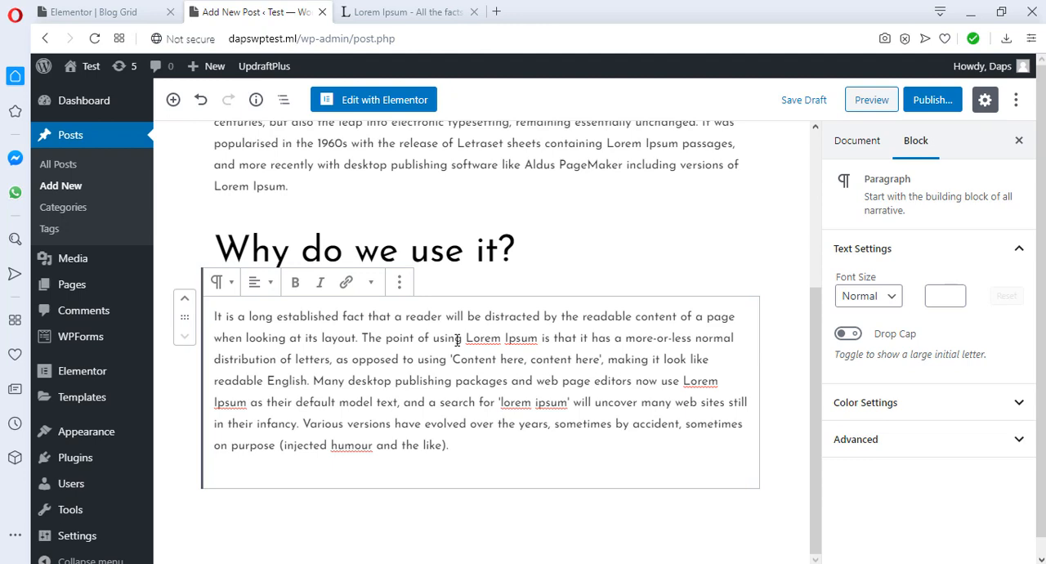
pyautogui.click(856, 141)
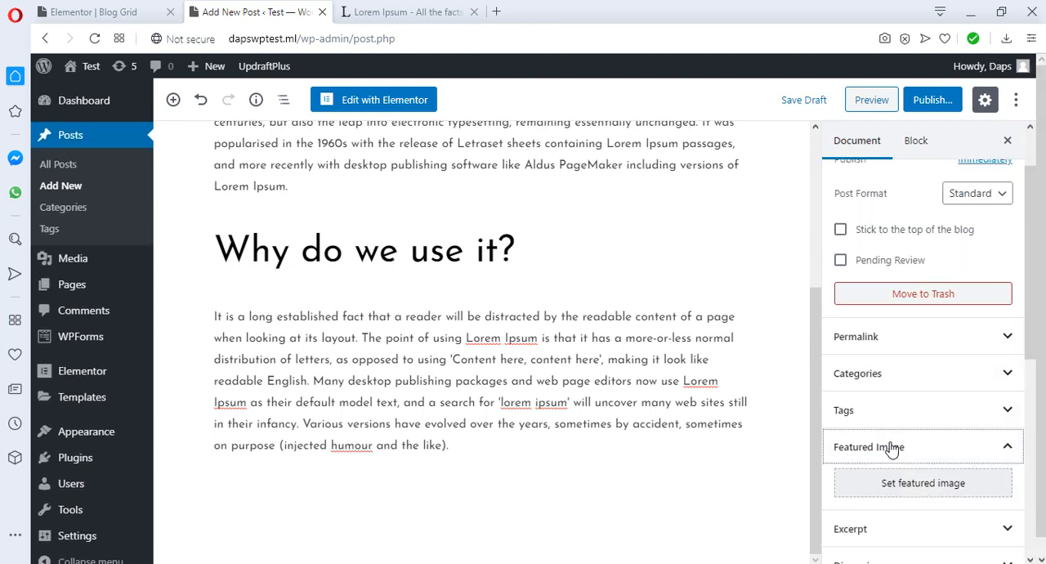
pyautogui.click(922, 482)
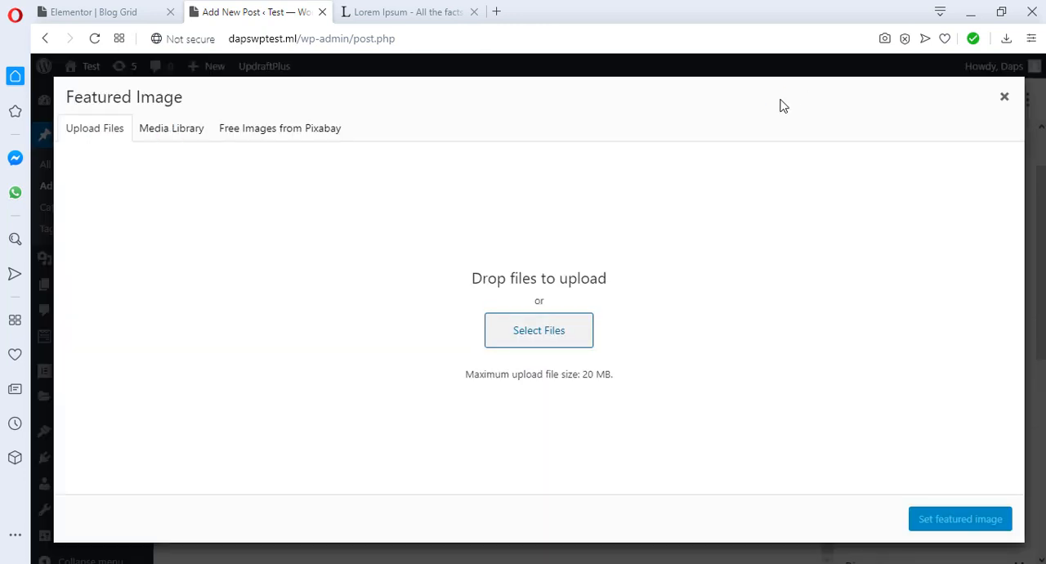
pyautogui.click(170, 128)
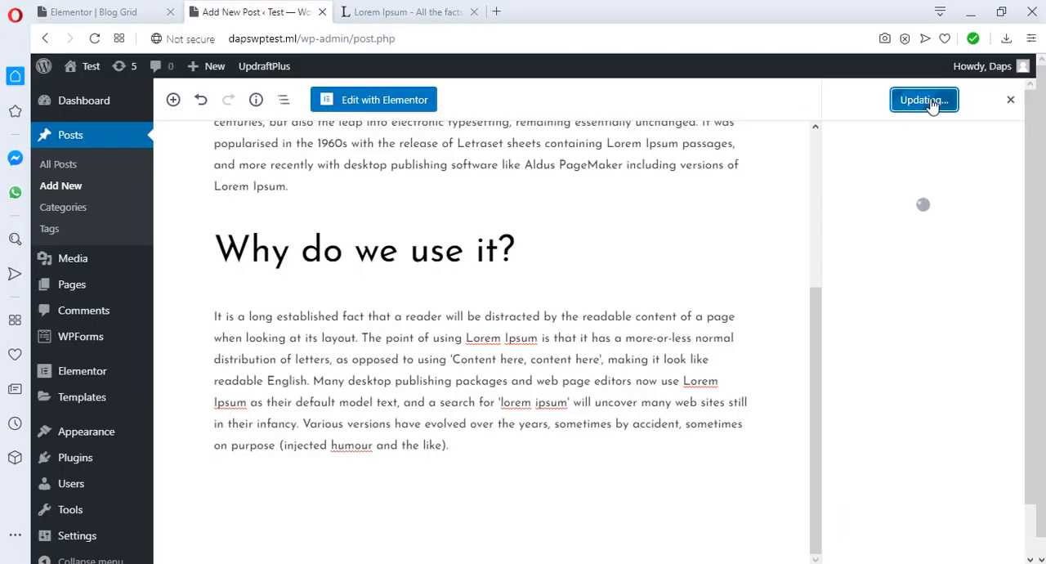
# - Create the Test 2 post with a featured image and publish it
pyautogui.click(923, 98)
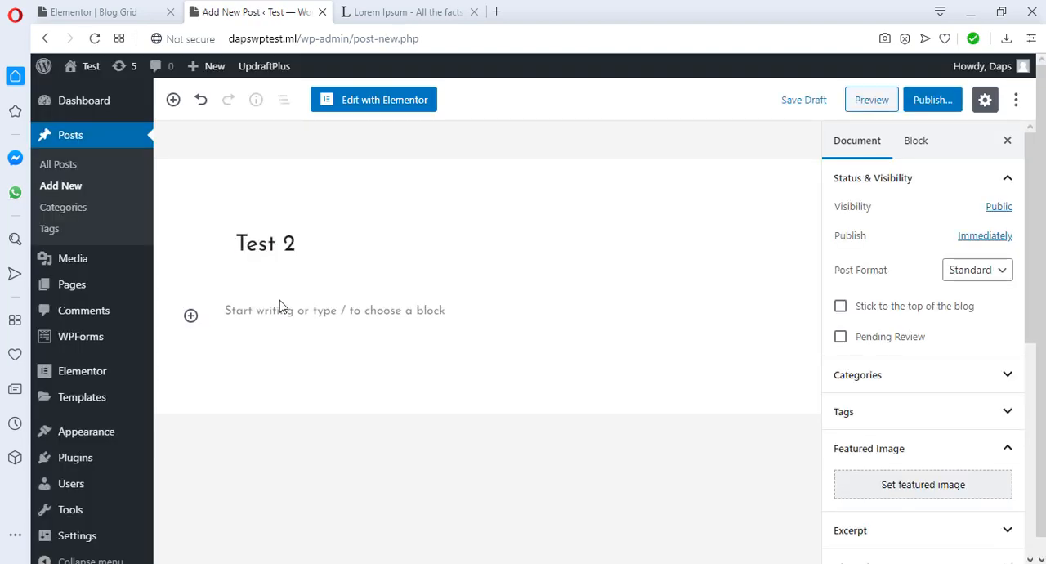
pyautogui.click(922, 483)
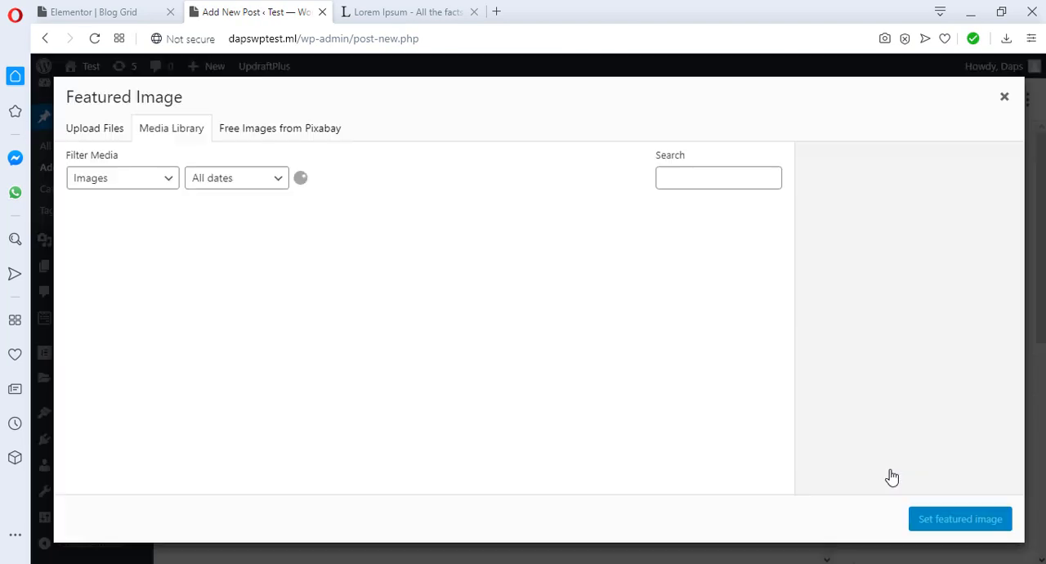
pyautogui.click(960, 518)
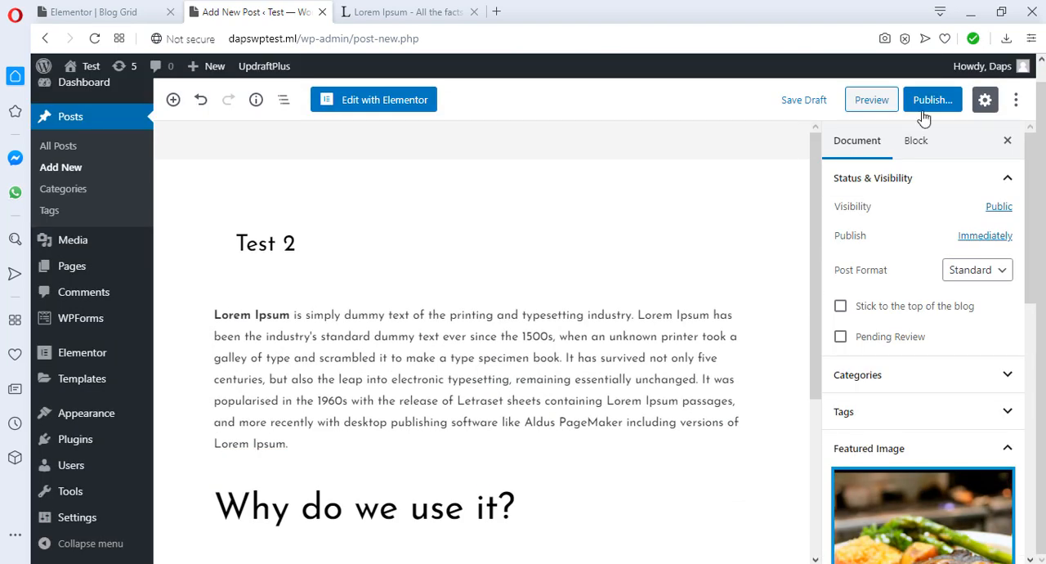
pyautogui.click(932, 98)
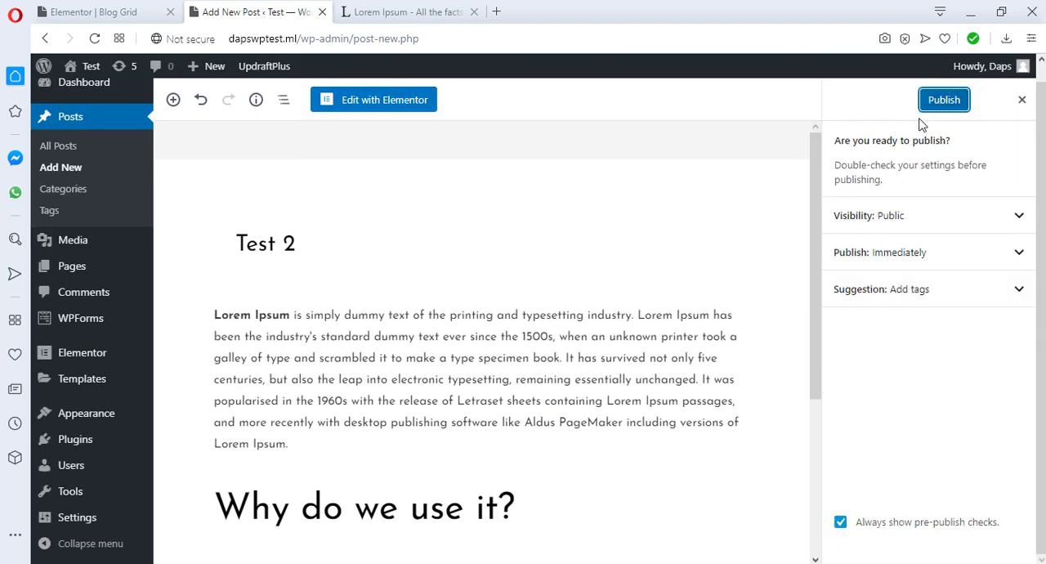
# - From All Posts, open Hello world! and update it
pyautogui.click(945, 98)
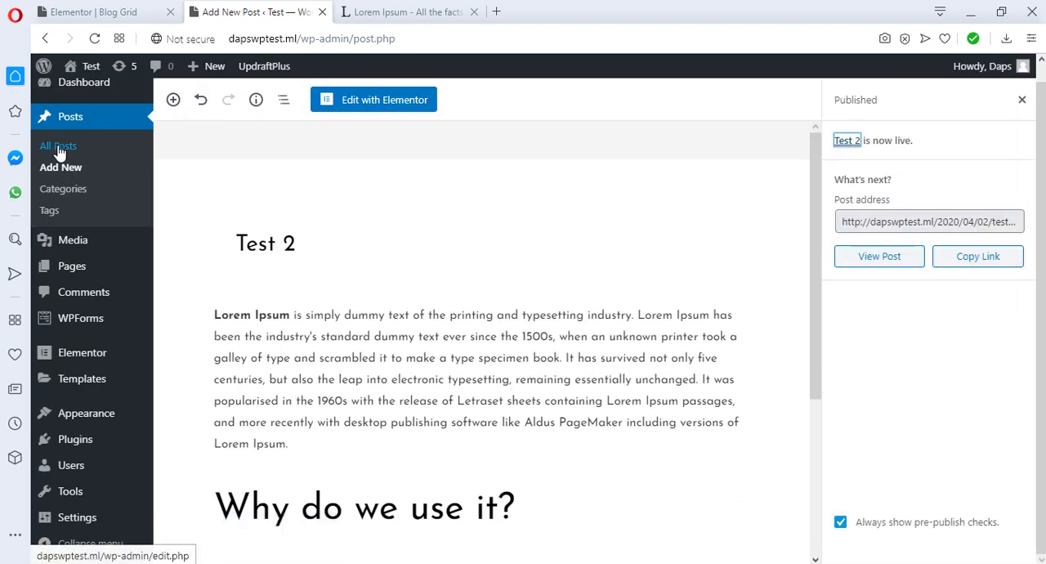
pyautogui.click(57, 145)
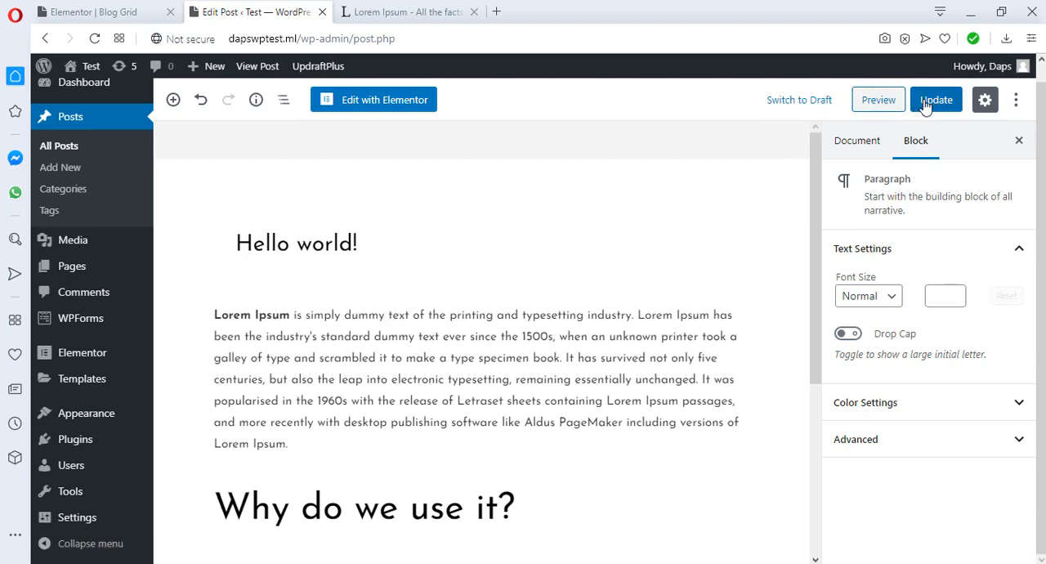
pyautogui.click(936, 98)
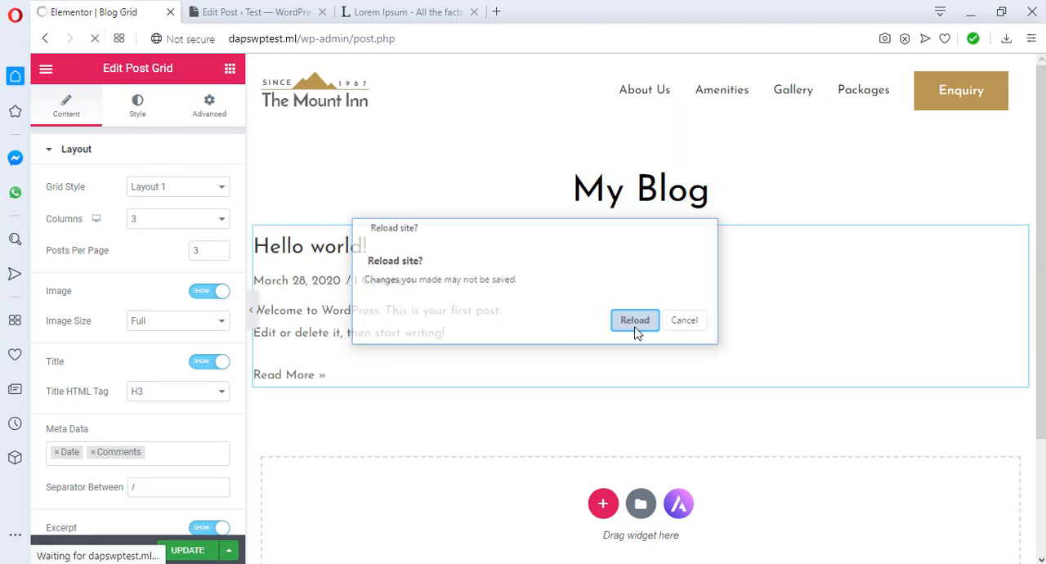
# - Reload the Elementor editor so the grid shows Test 2, Test 1 and Hello world! cards
pyautogui.click(634, 320)
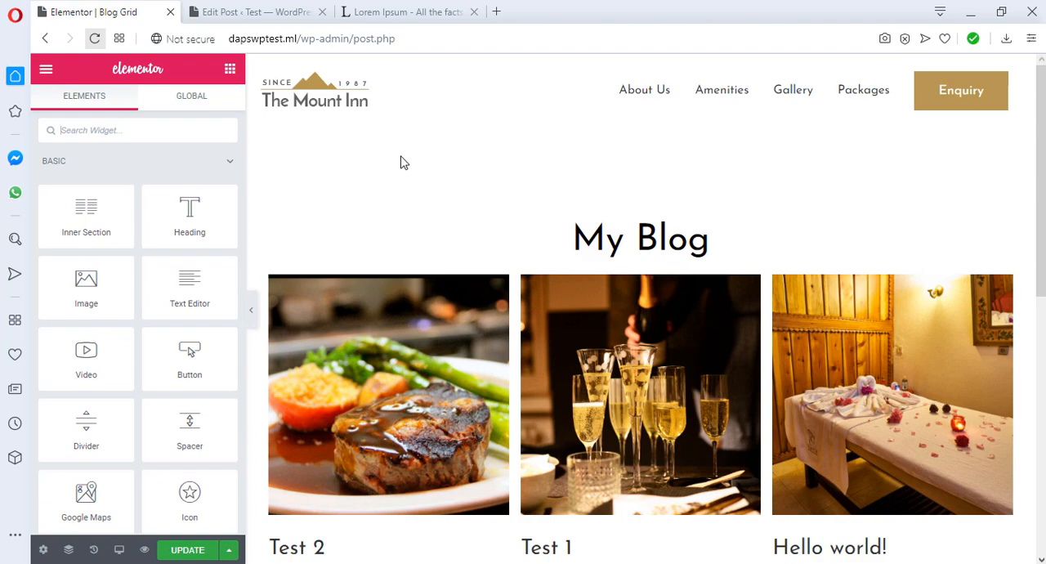
pyautogui.moveTo(526, 238)
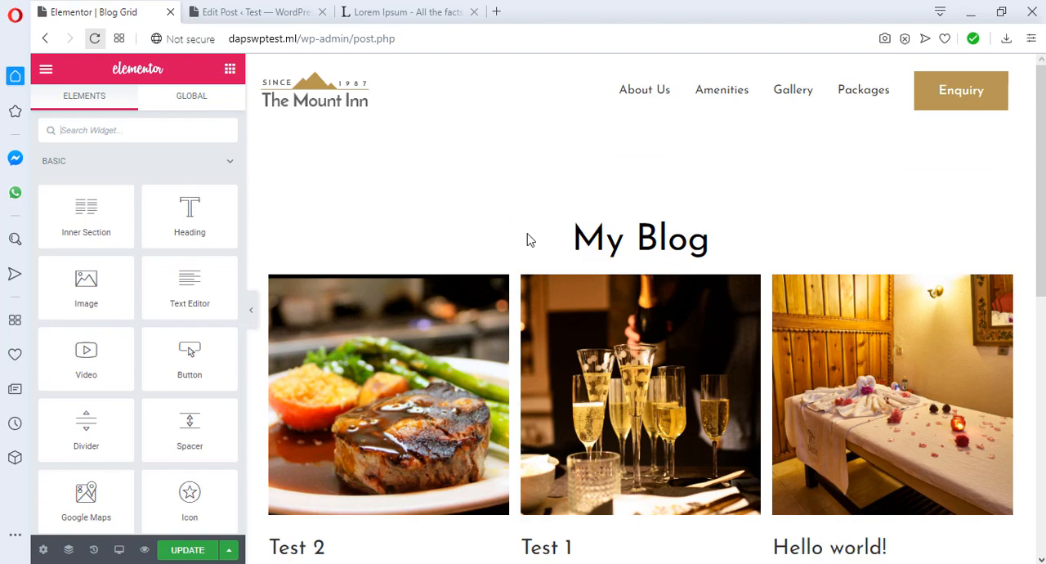
pyautogui.scroll(-3)
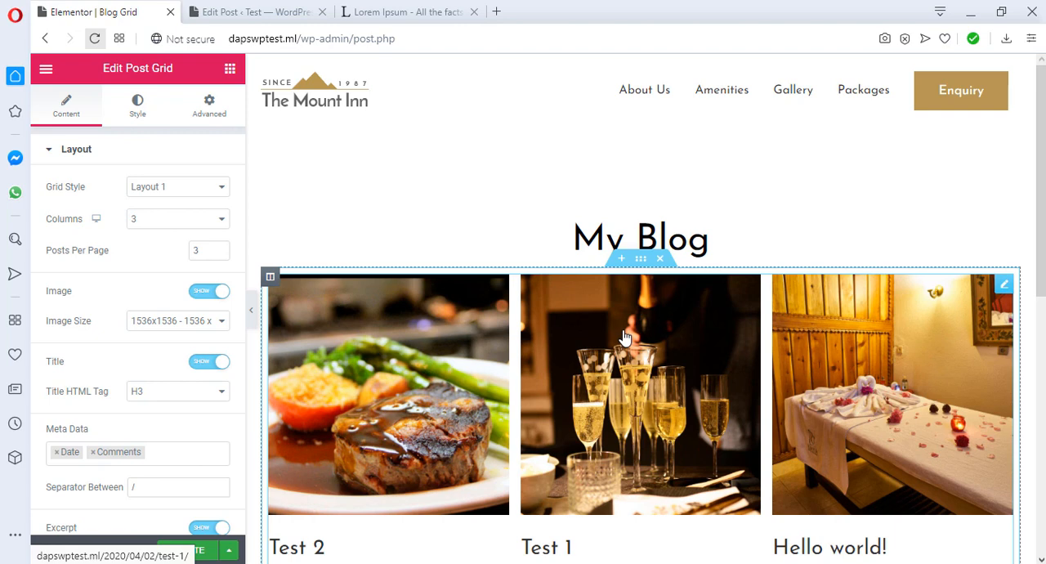
pyautogui.moveTo(521, 356)
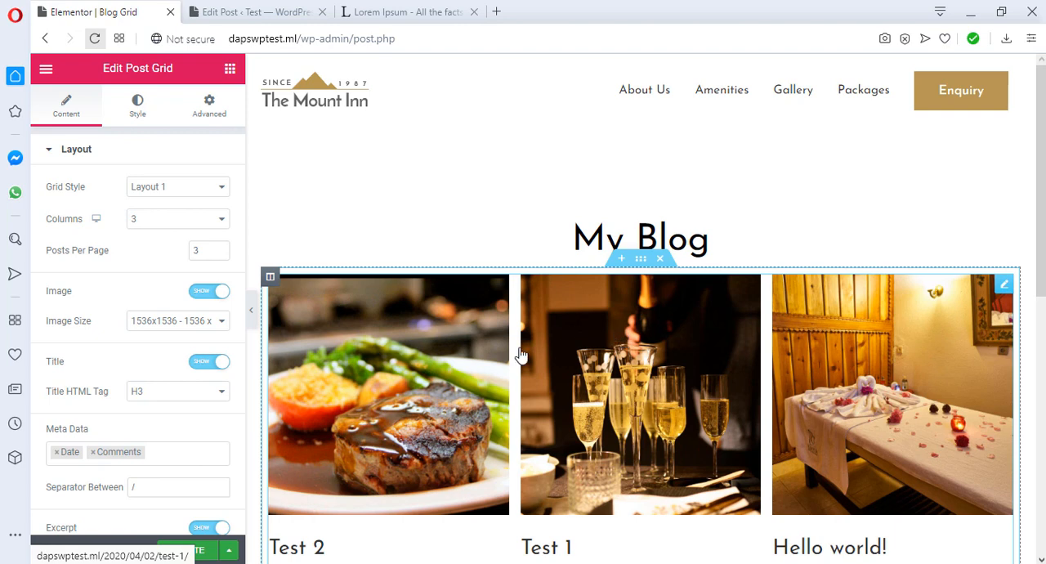
pyautogui.click(177, 186)
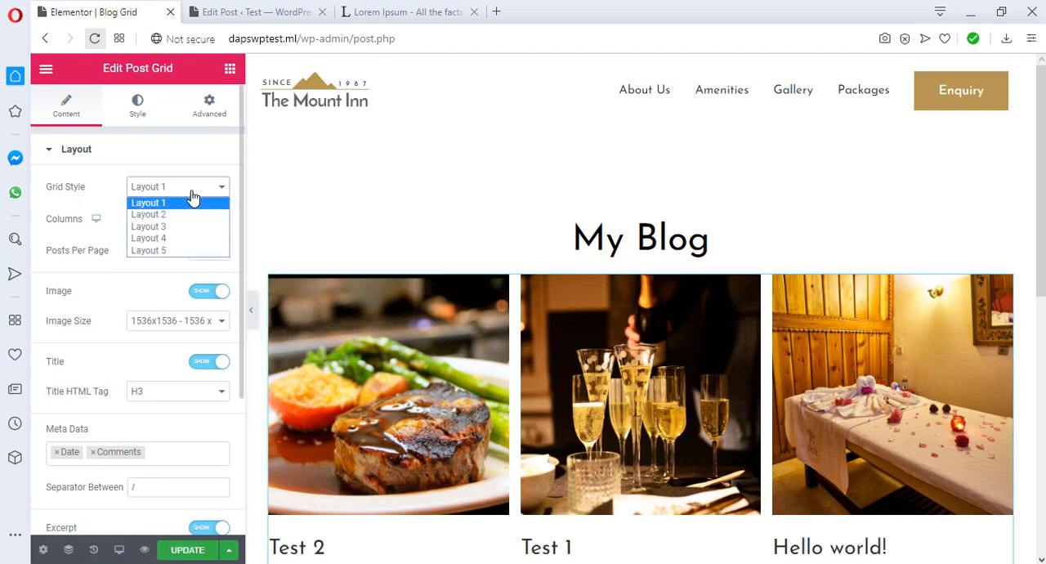
pyautogui.click(149, 214)
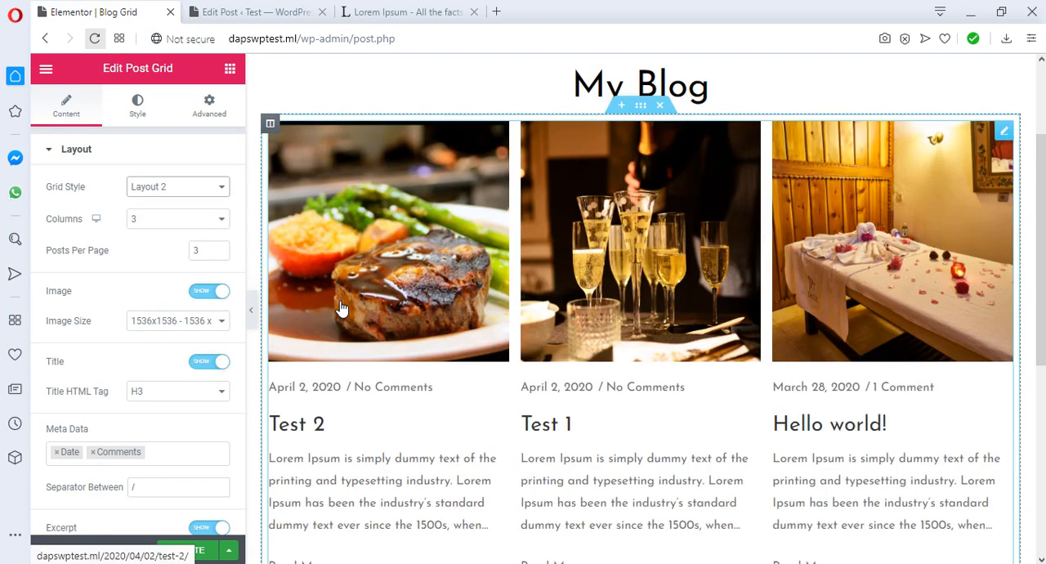
pyautogui.scroll(-3)
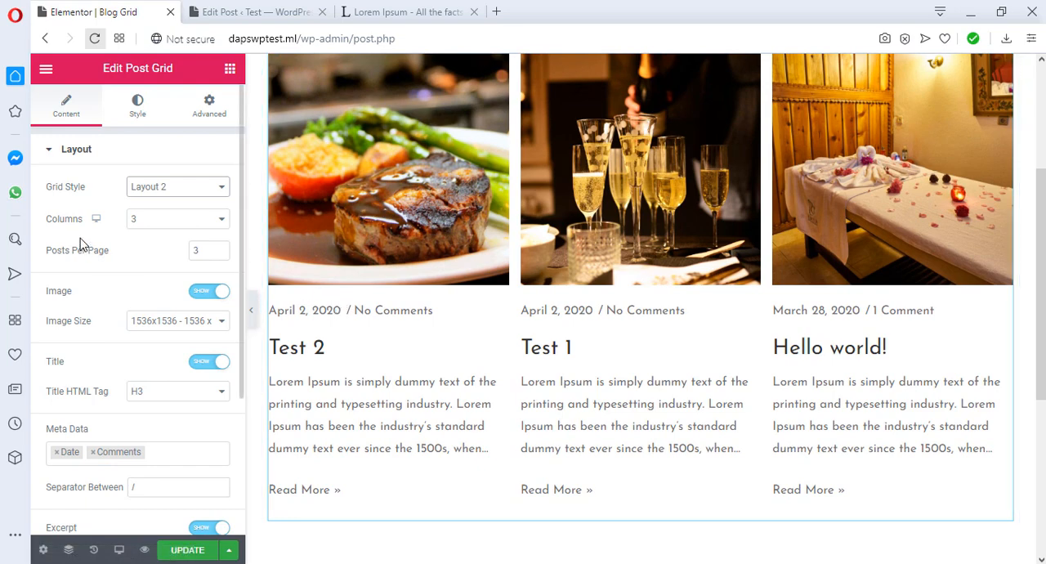
pyautogui.click(176, 186)
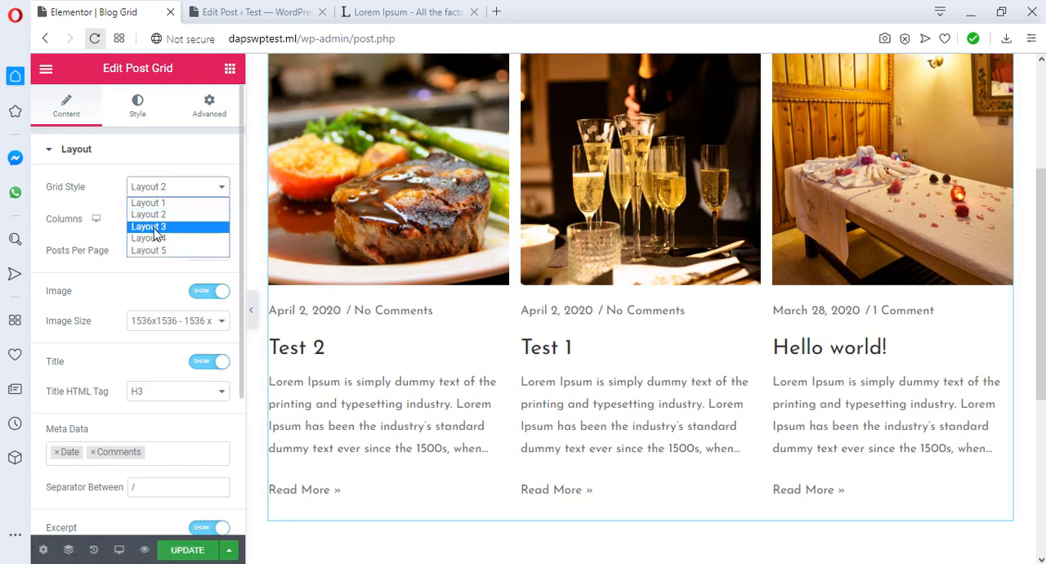
pyautogui.click(148, 225)
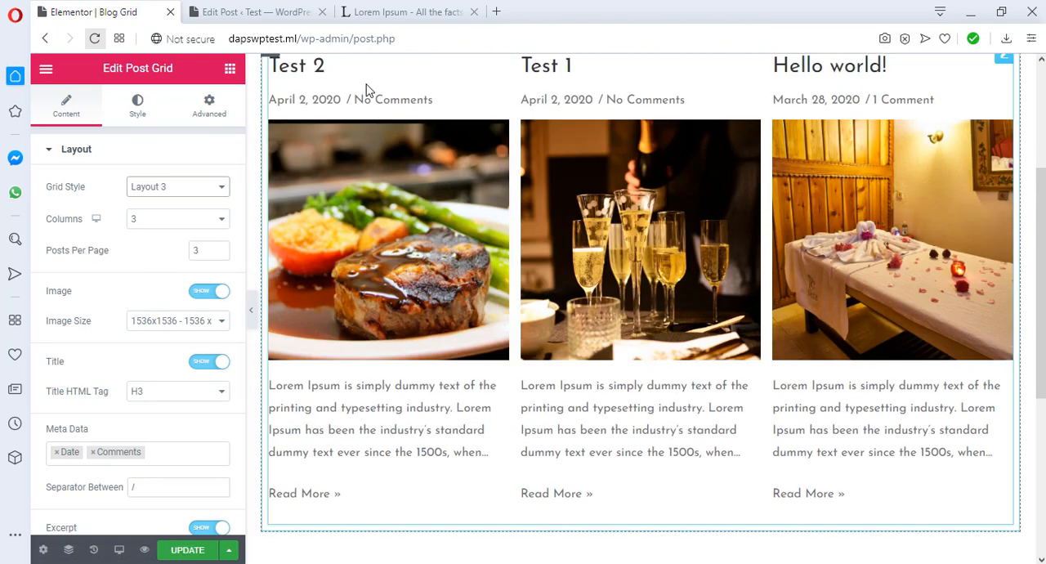
pyautogui.click(176, 186)
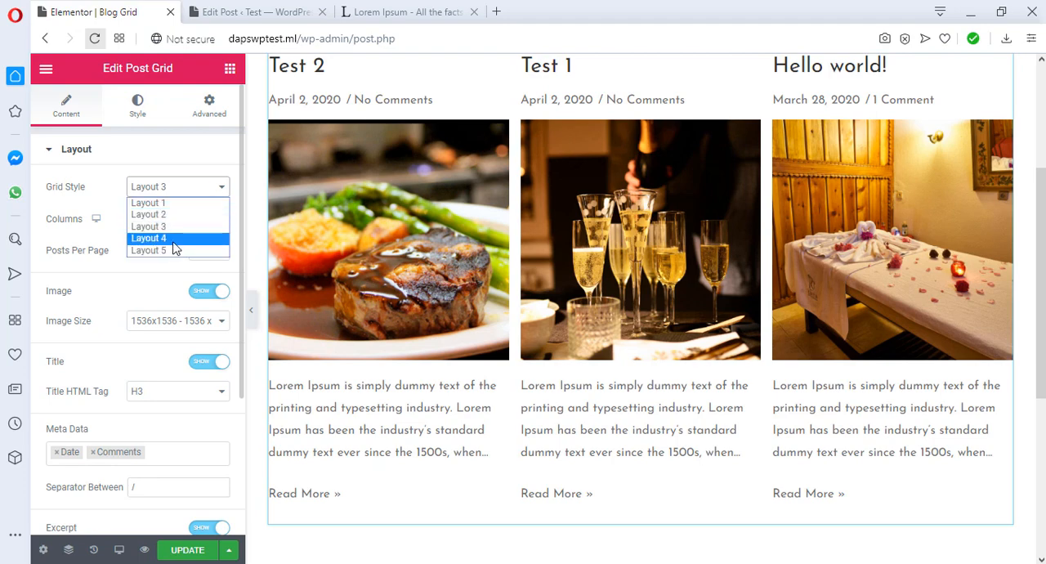
pyautogui.click(150, 238)
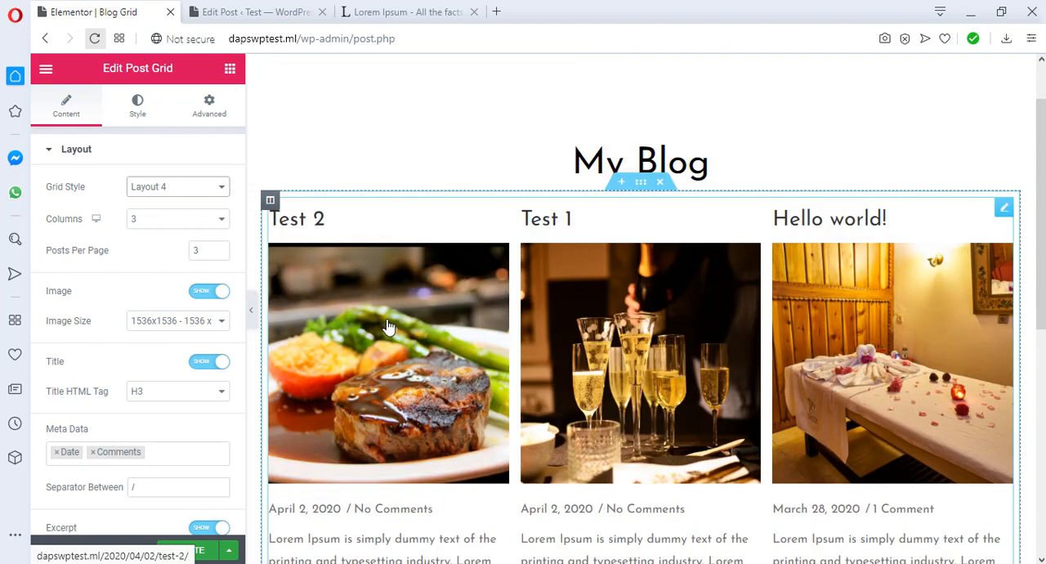
pyautogui.click(177, 186)
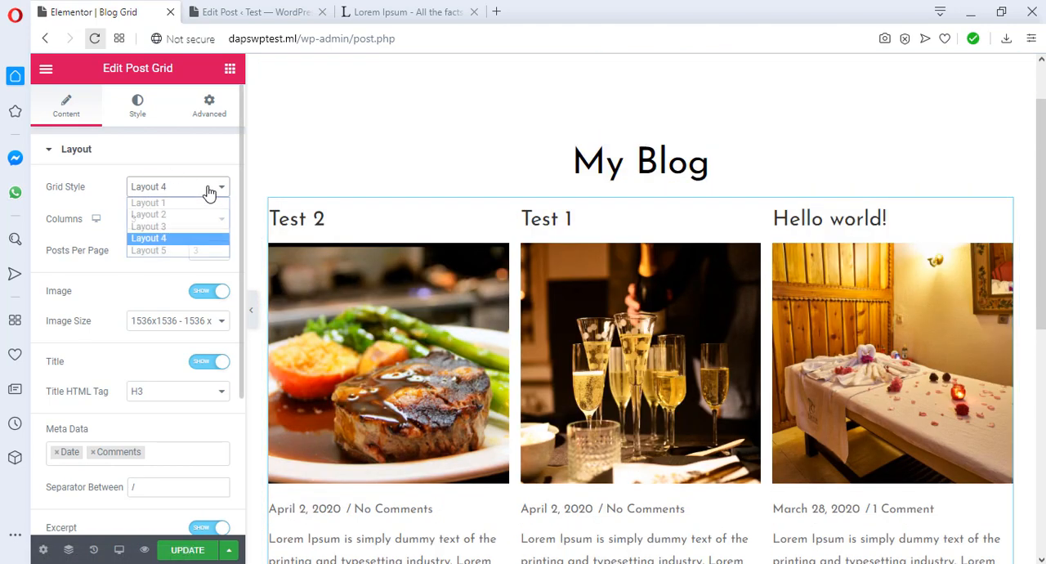
pyautogui.click(148, 238)
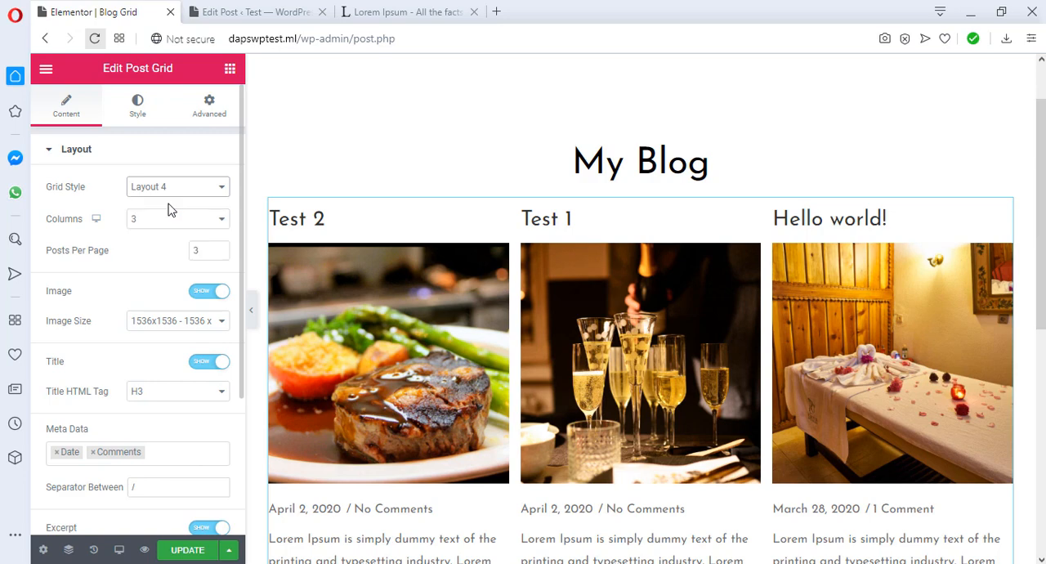
pyautogui.click(177, 187)
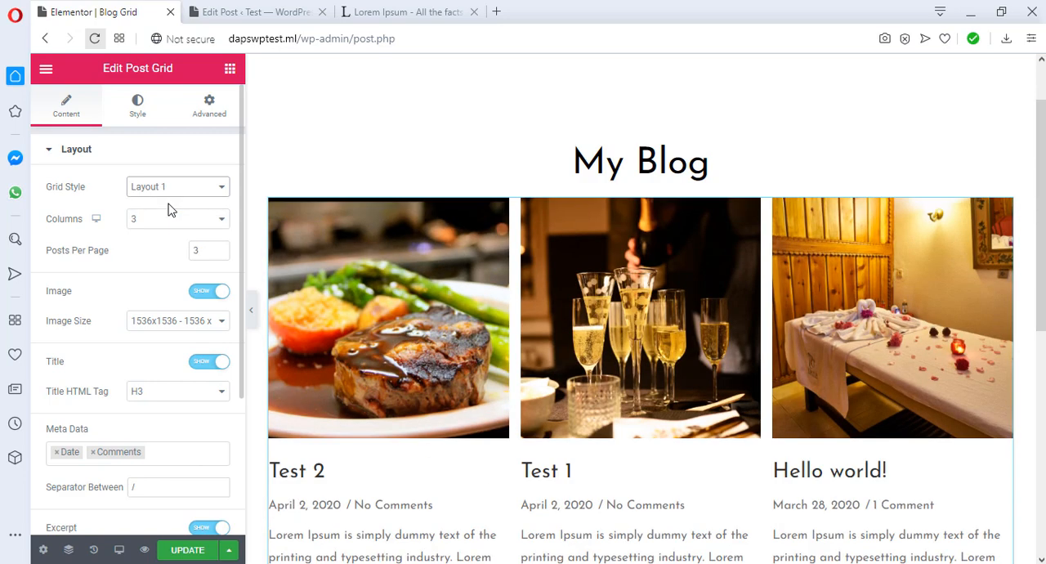
pyautogui.scroll(-3)
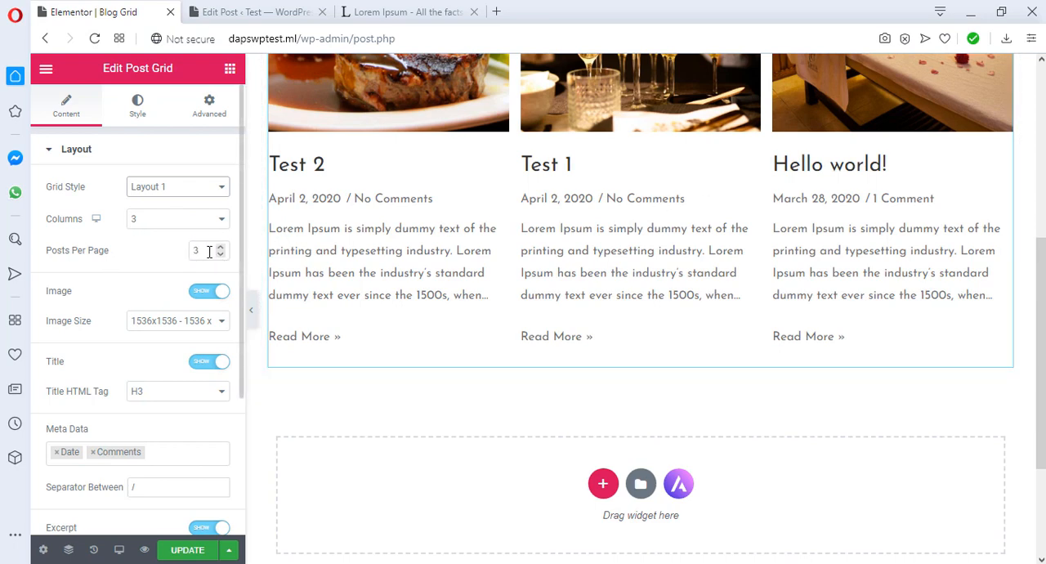
# - Set Posts Per Page in the Layout section and select the Read More Text to replace it
pyautogui.write('10')
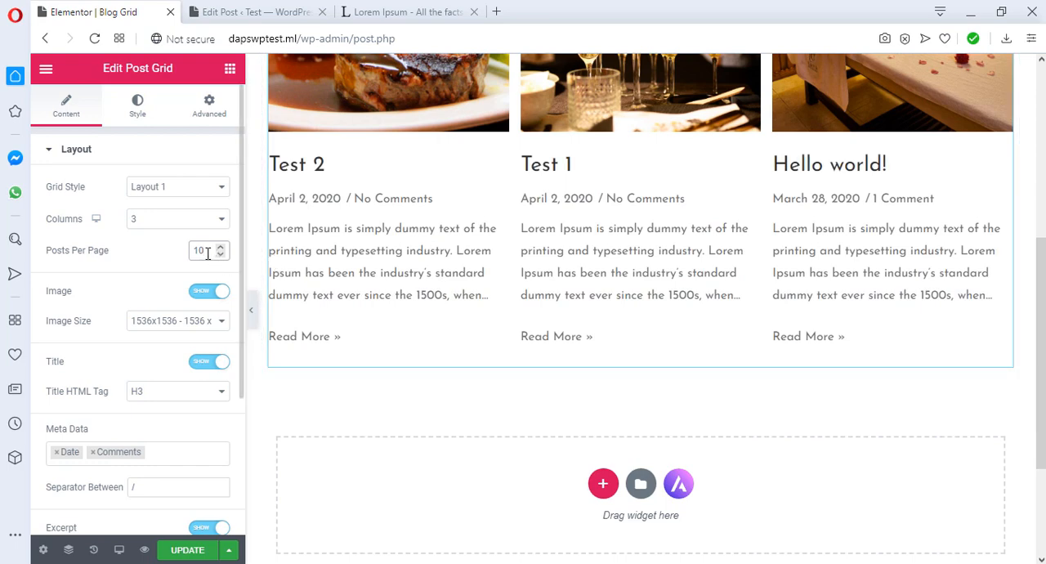
pyautogui.scroll(-3)
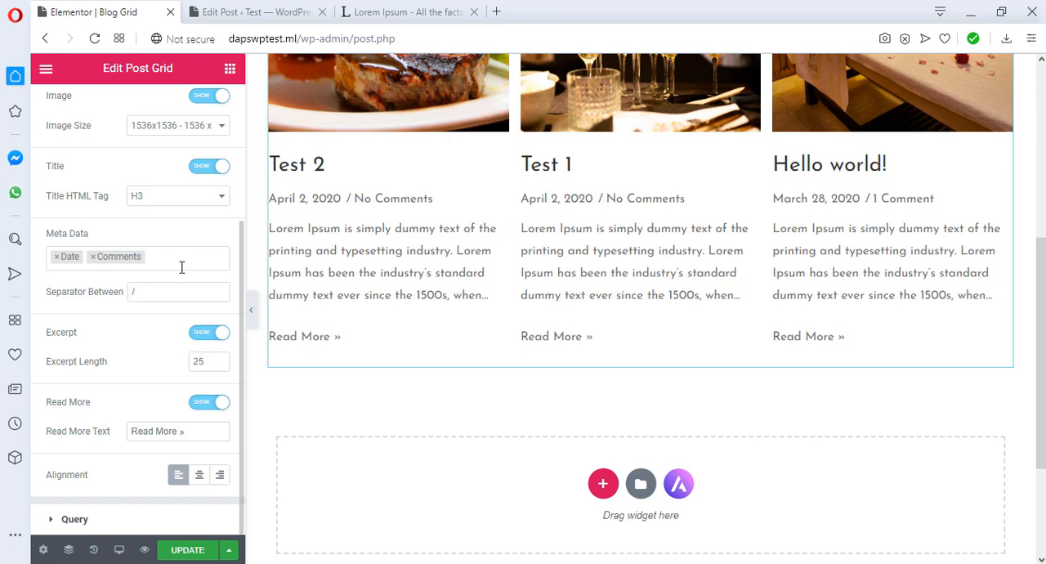
pyautogui.moveTo(113, 405)
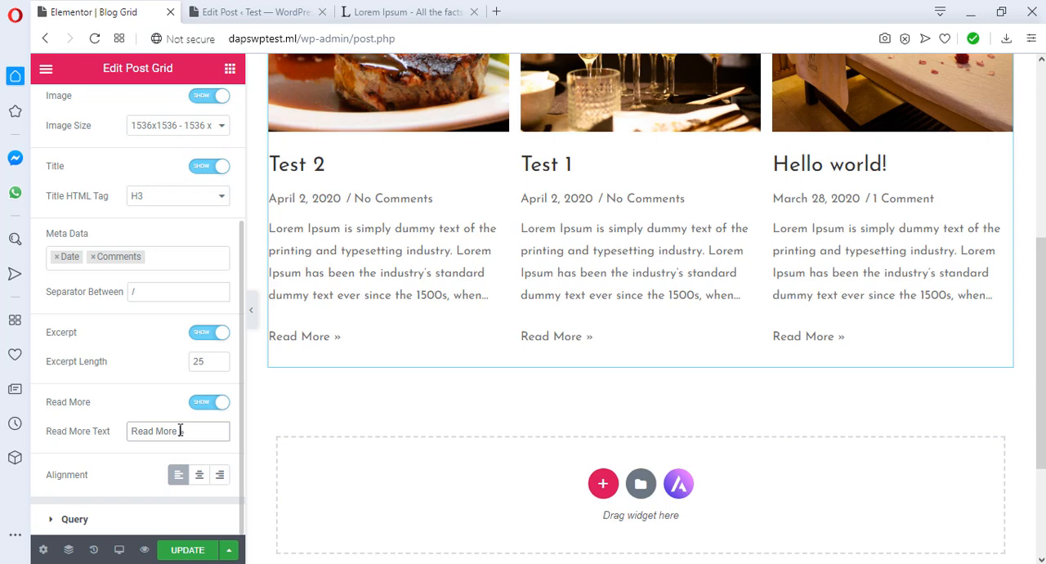
pyautogui.doubleClick(155, 432)
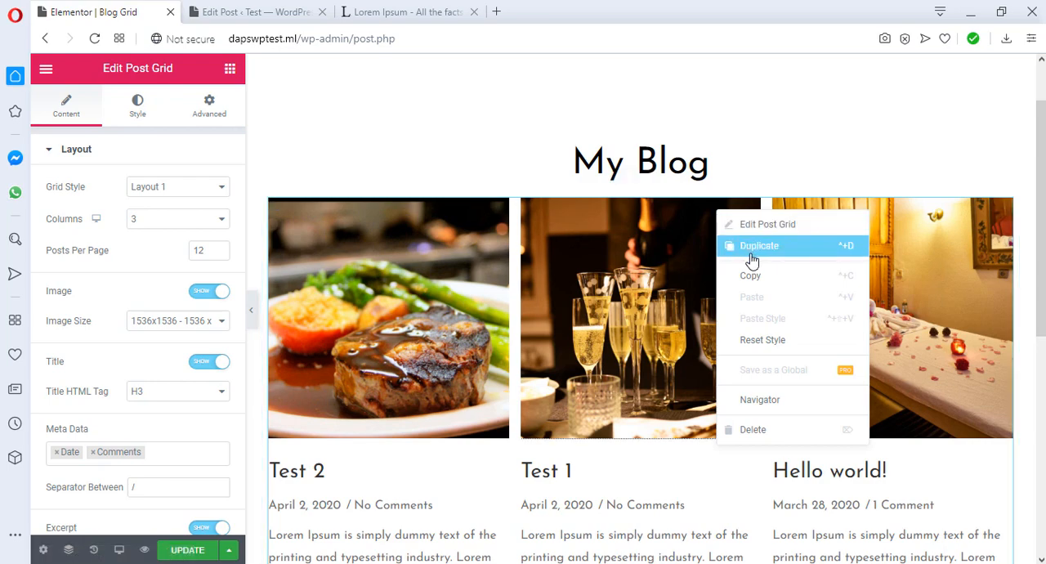
# - Dismiss the widget menu and scroll the live Blog Grid page showing three cards with Read Here» links
pyautogui.click(748, 258)
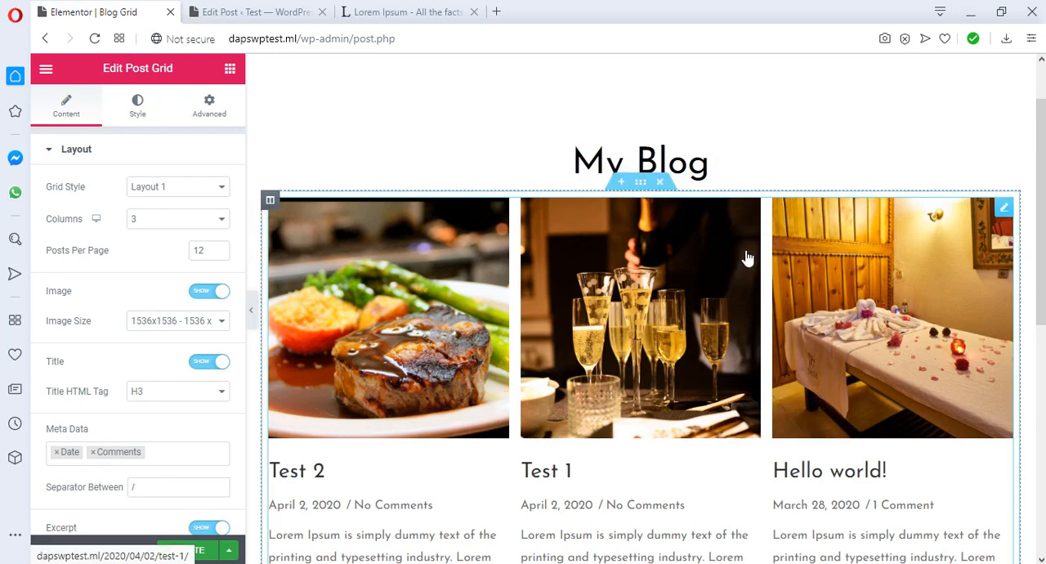
pyautogui.scroll(-3)
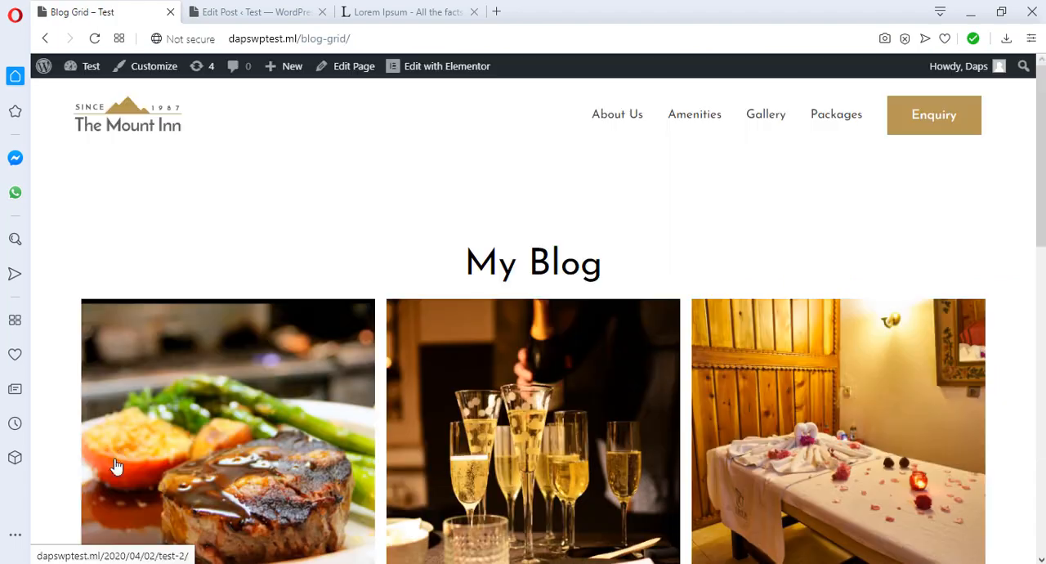
pyautogui.scroll(-3)
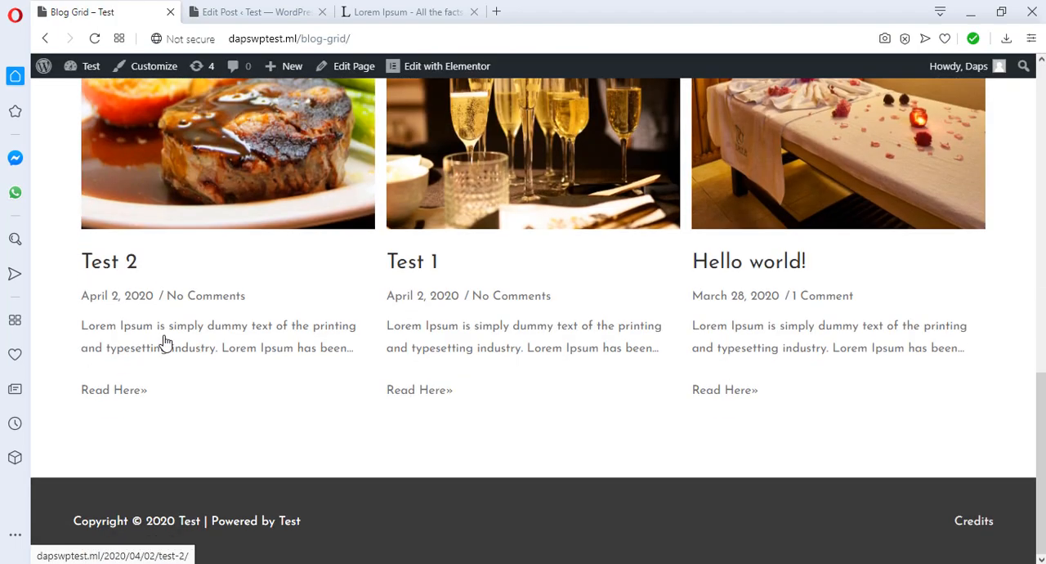